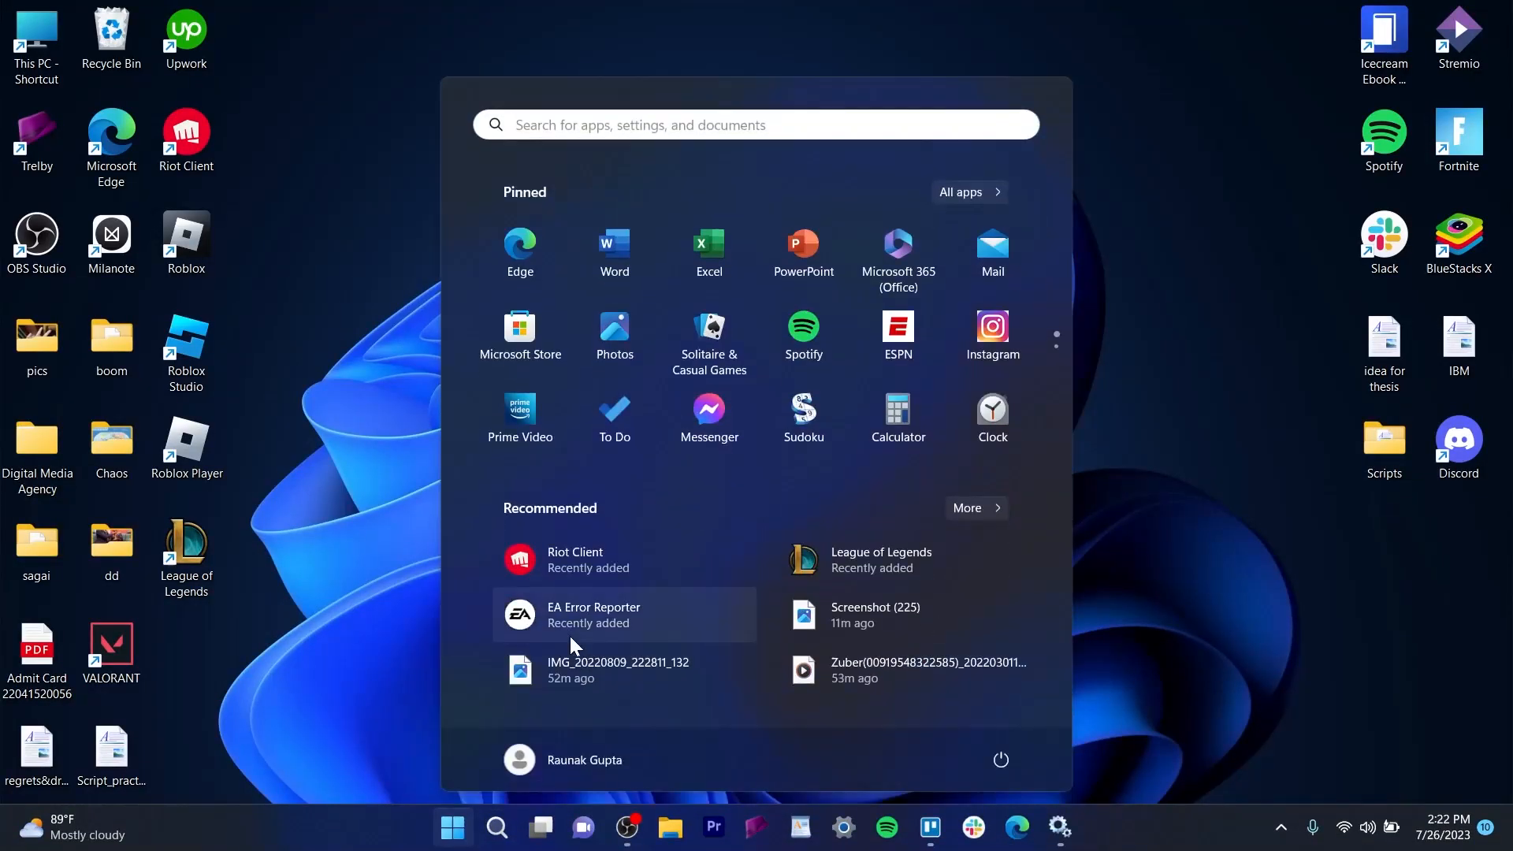
# Search 'services' from Start and launch the Services console
pyautogui.write('v')
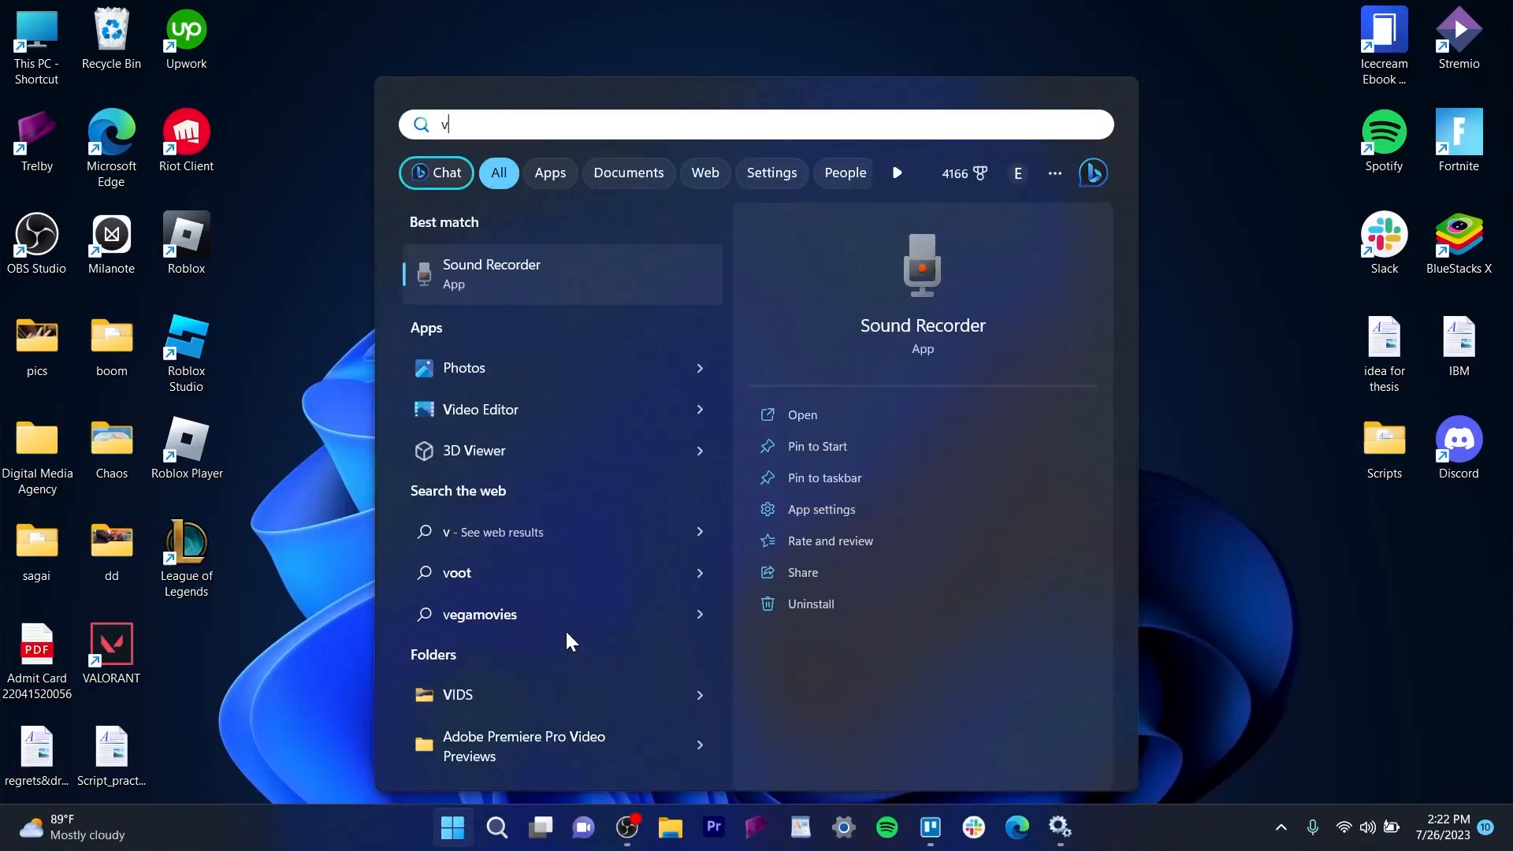
pyautogui.write('ser')
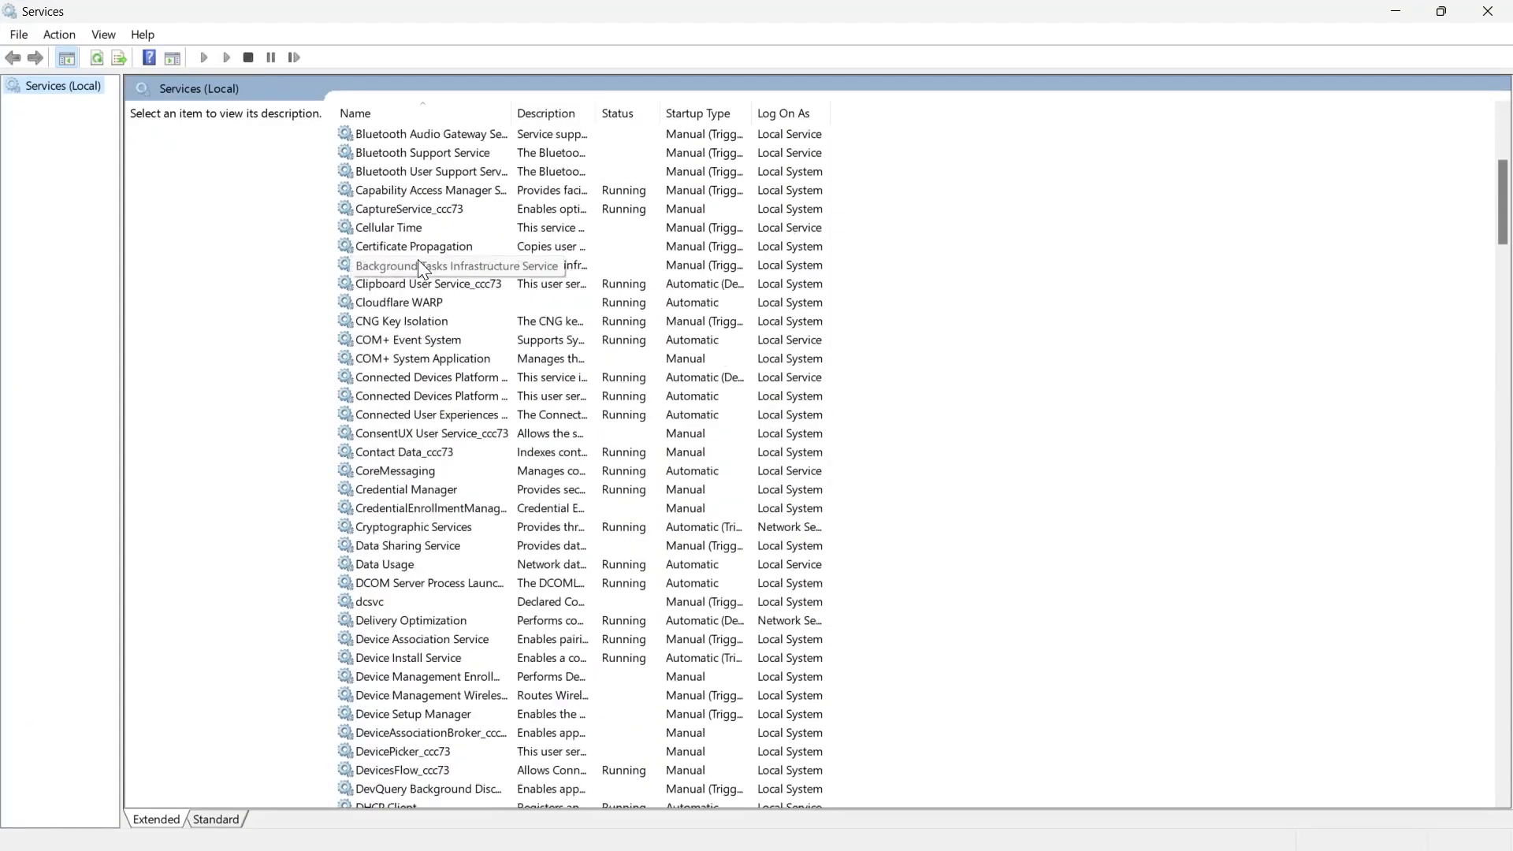
# Scroll the services list down to the vgc service and bring up its actions
pyautogui.scroll(-3)
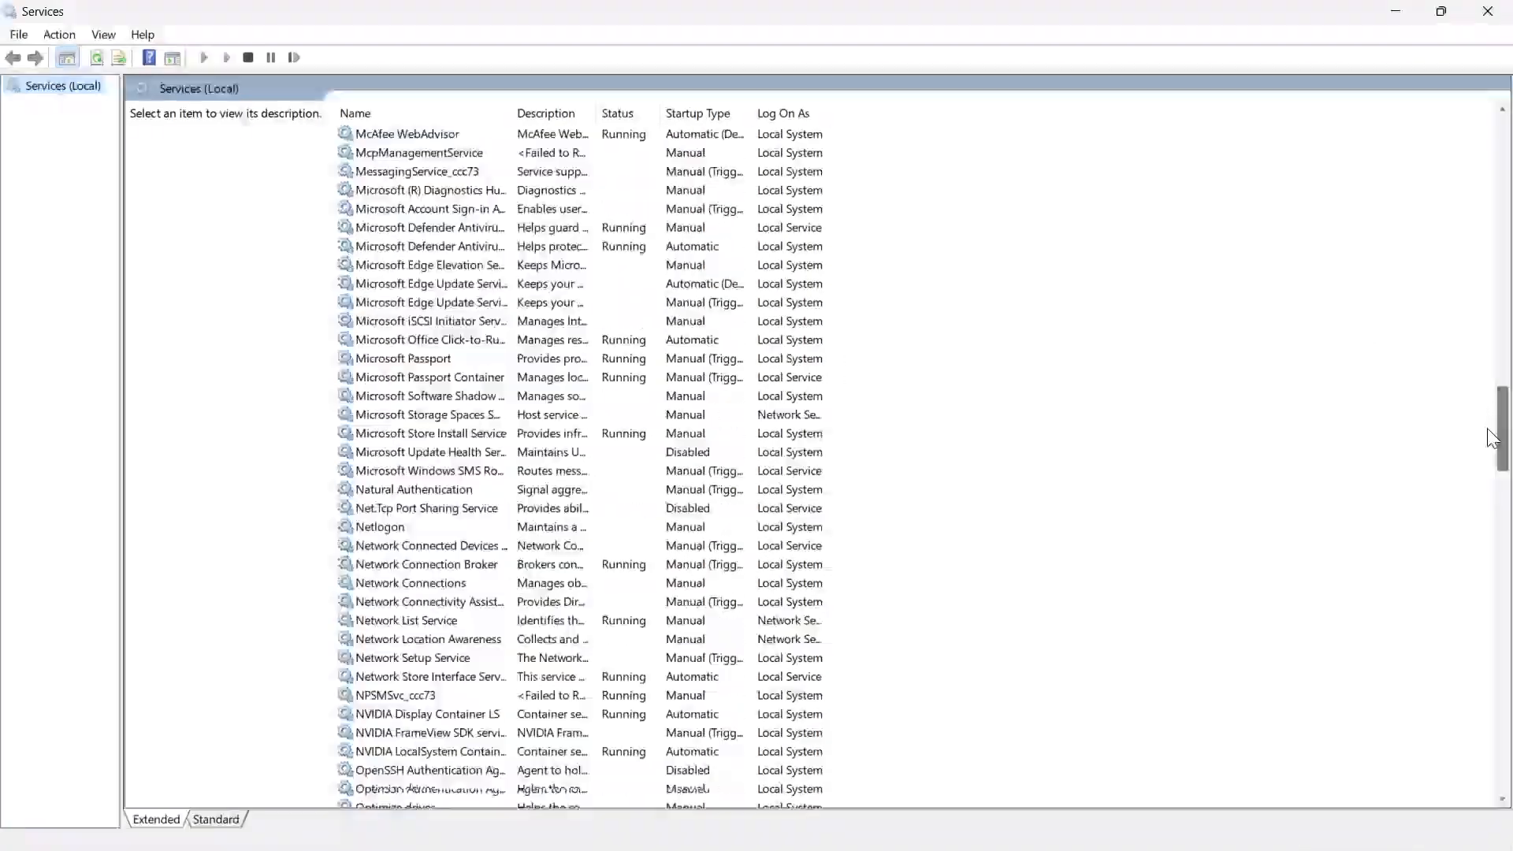
pyautogui.scroll(-3)
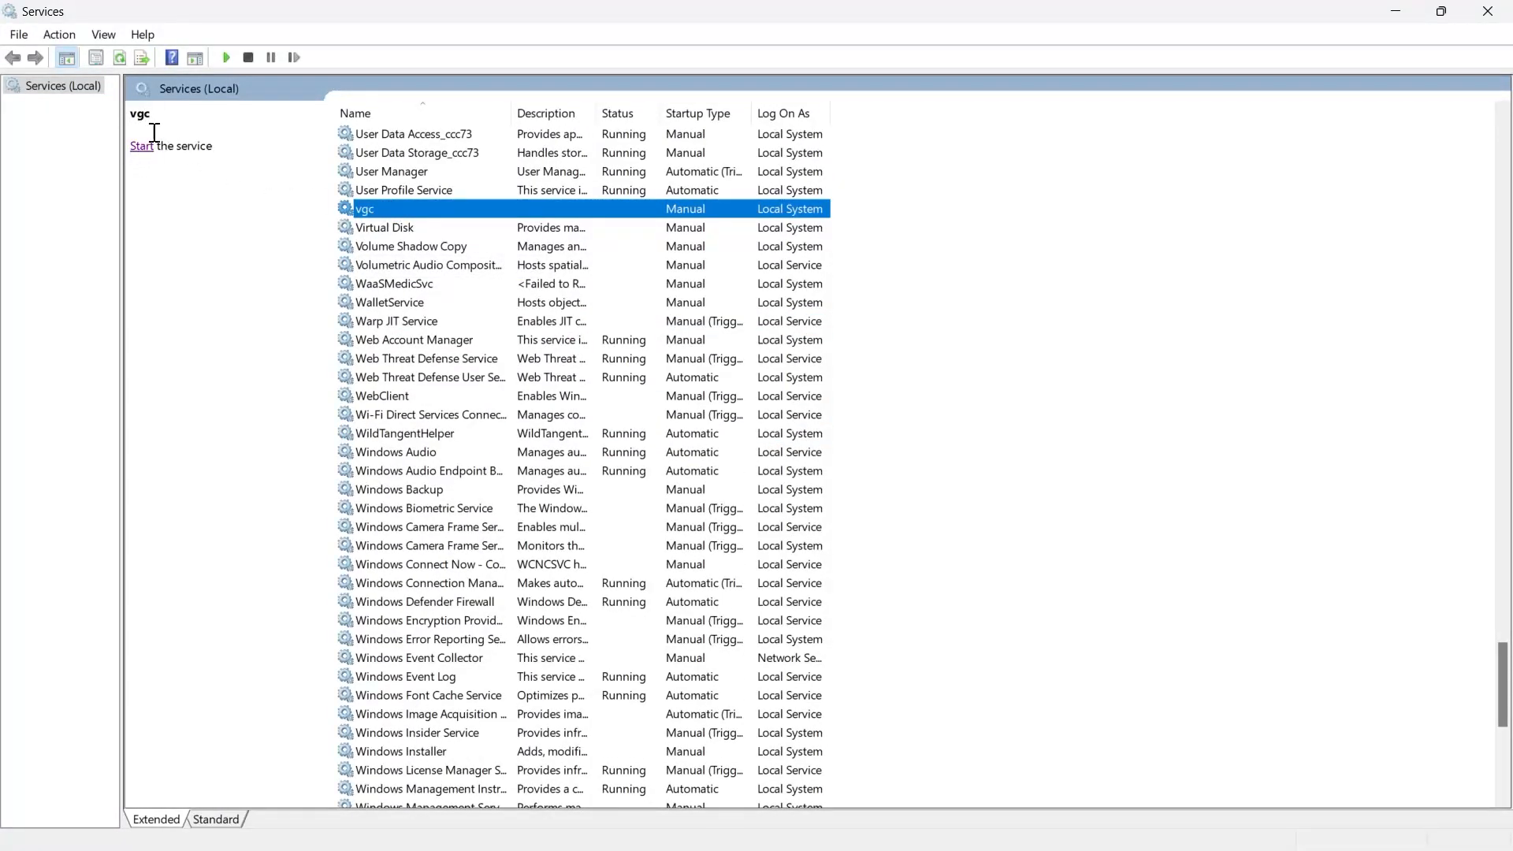
pyautogui.rightClick(364, 208)
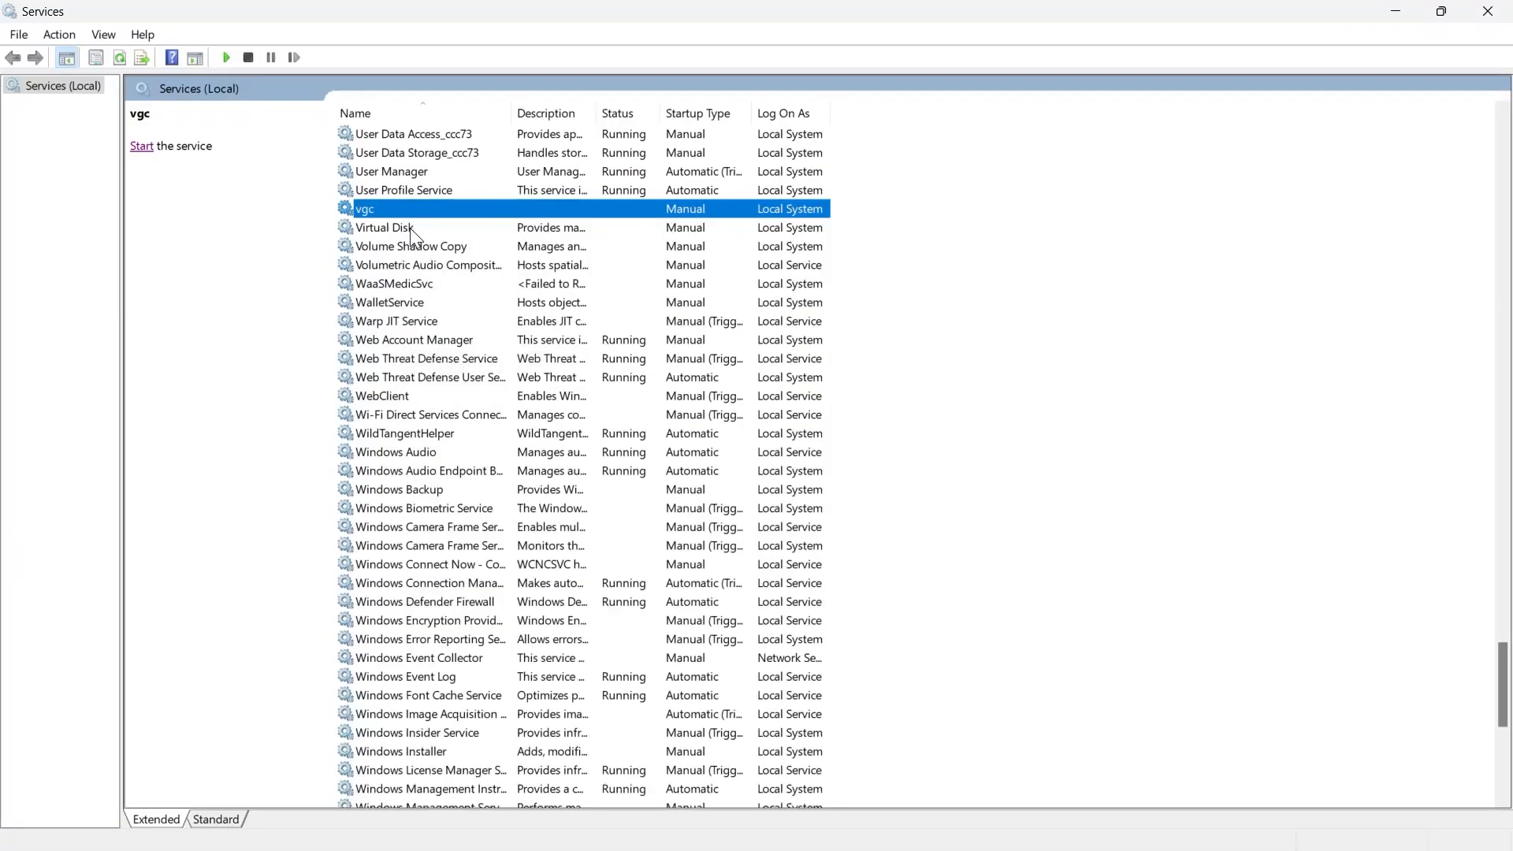
# In the vgc service's properties, start the service, dismiss the progress notice, then stop it again
pyautogui.rightClick(364, 208)
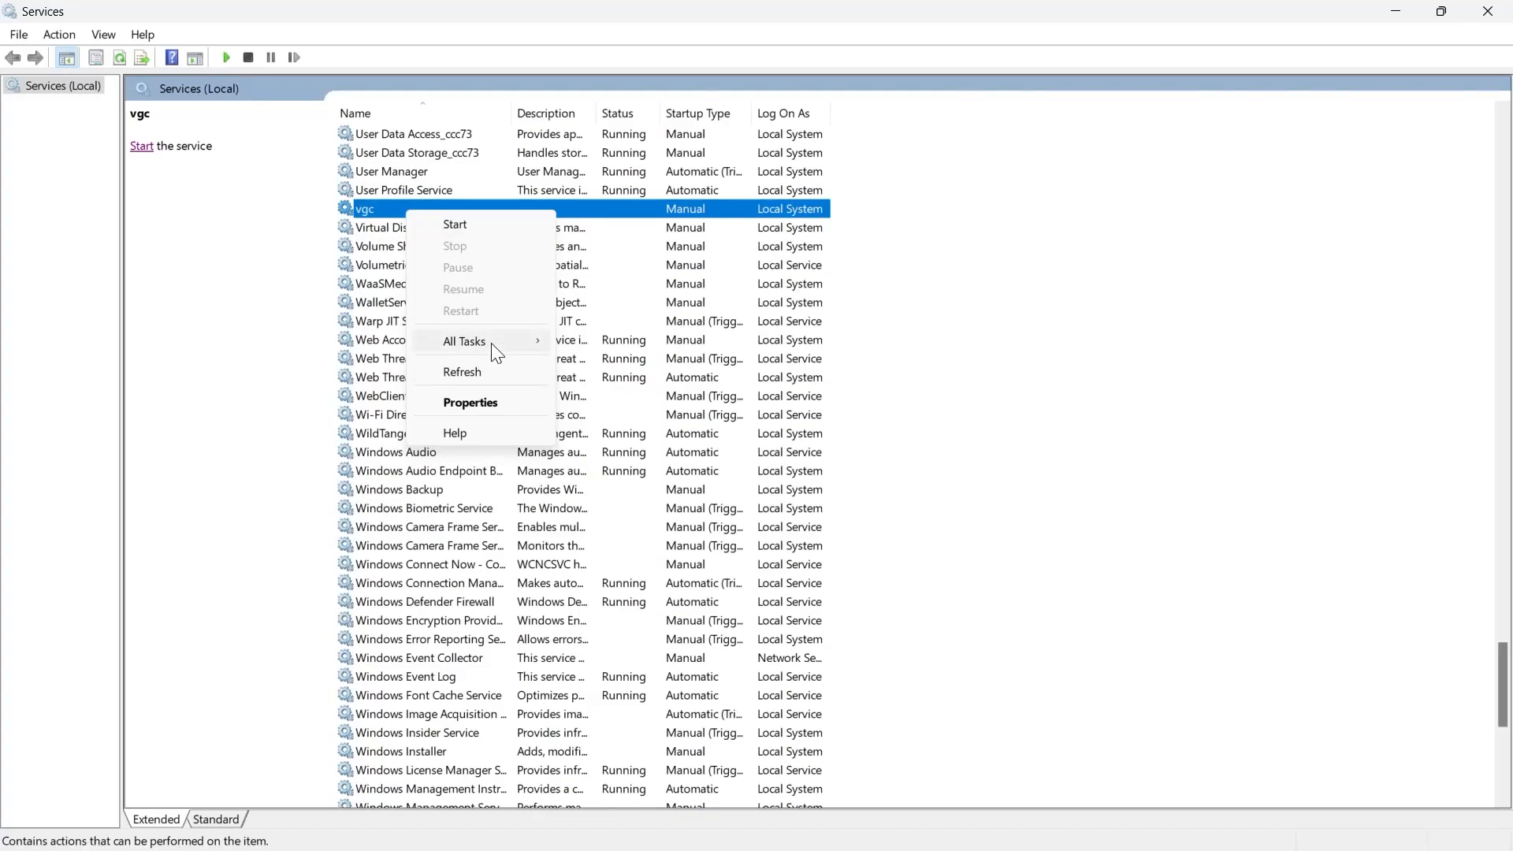
pyautogui.click(470, 402)
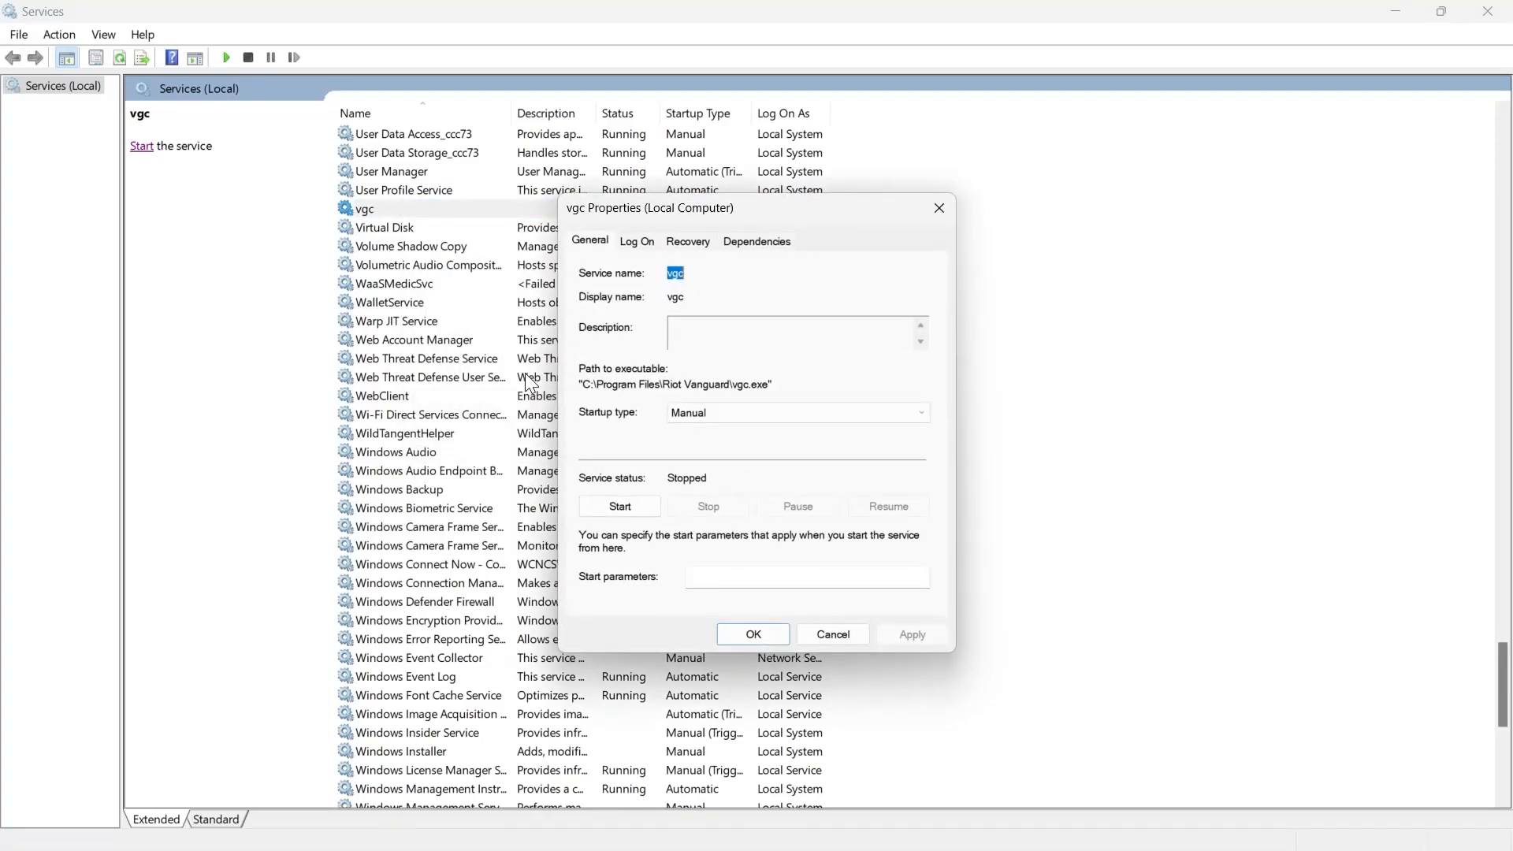
pyautogui.moveTo(646, 518)
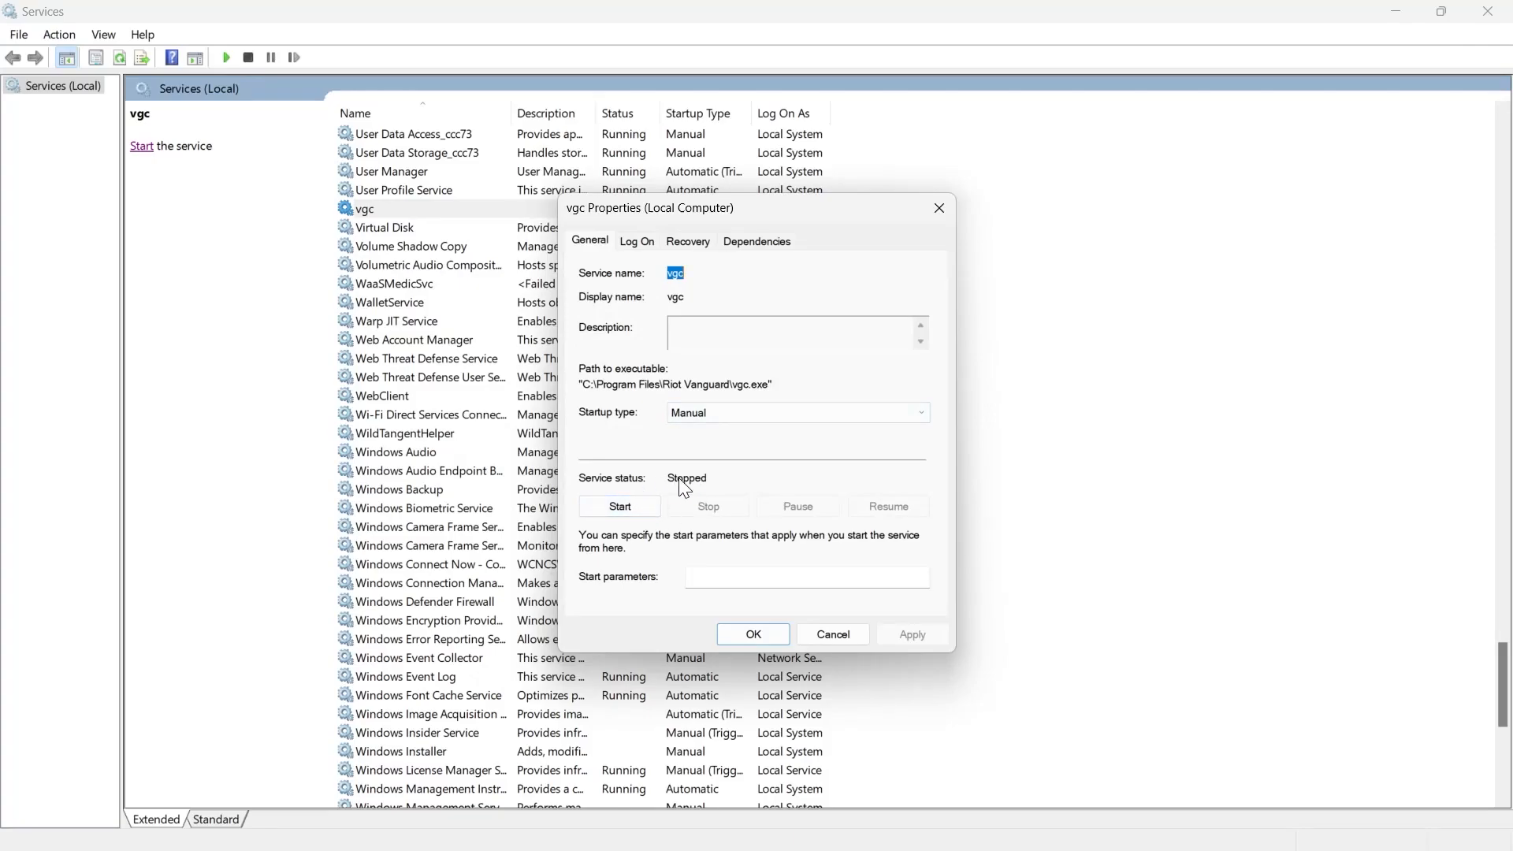
pyautogui.moveTo(619, 506)
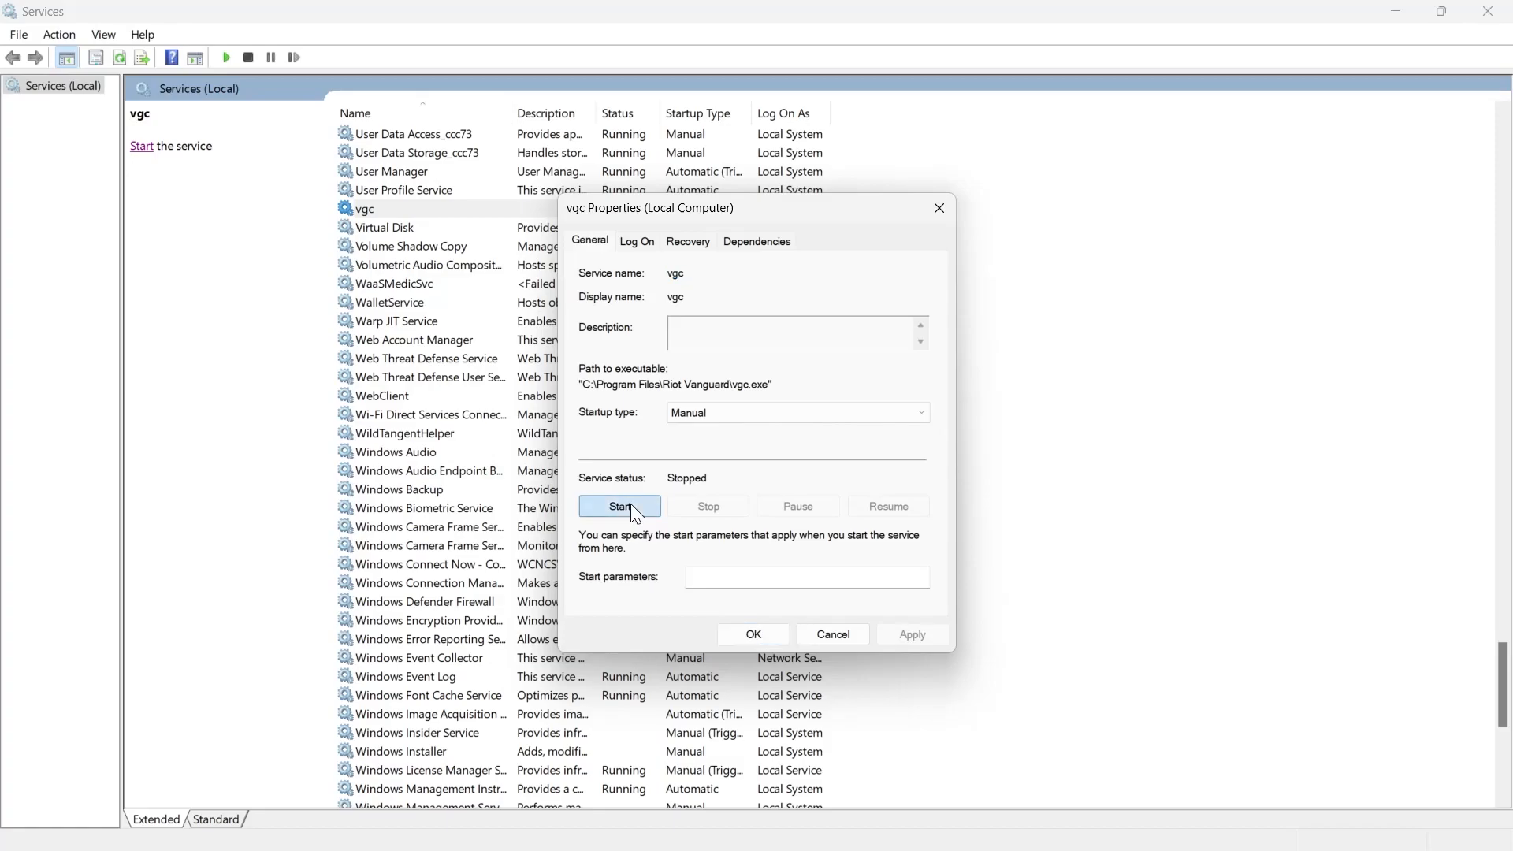
pyautogui.click(619, 506)
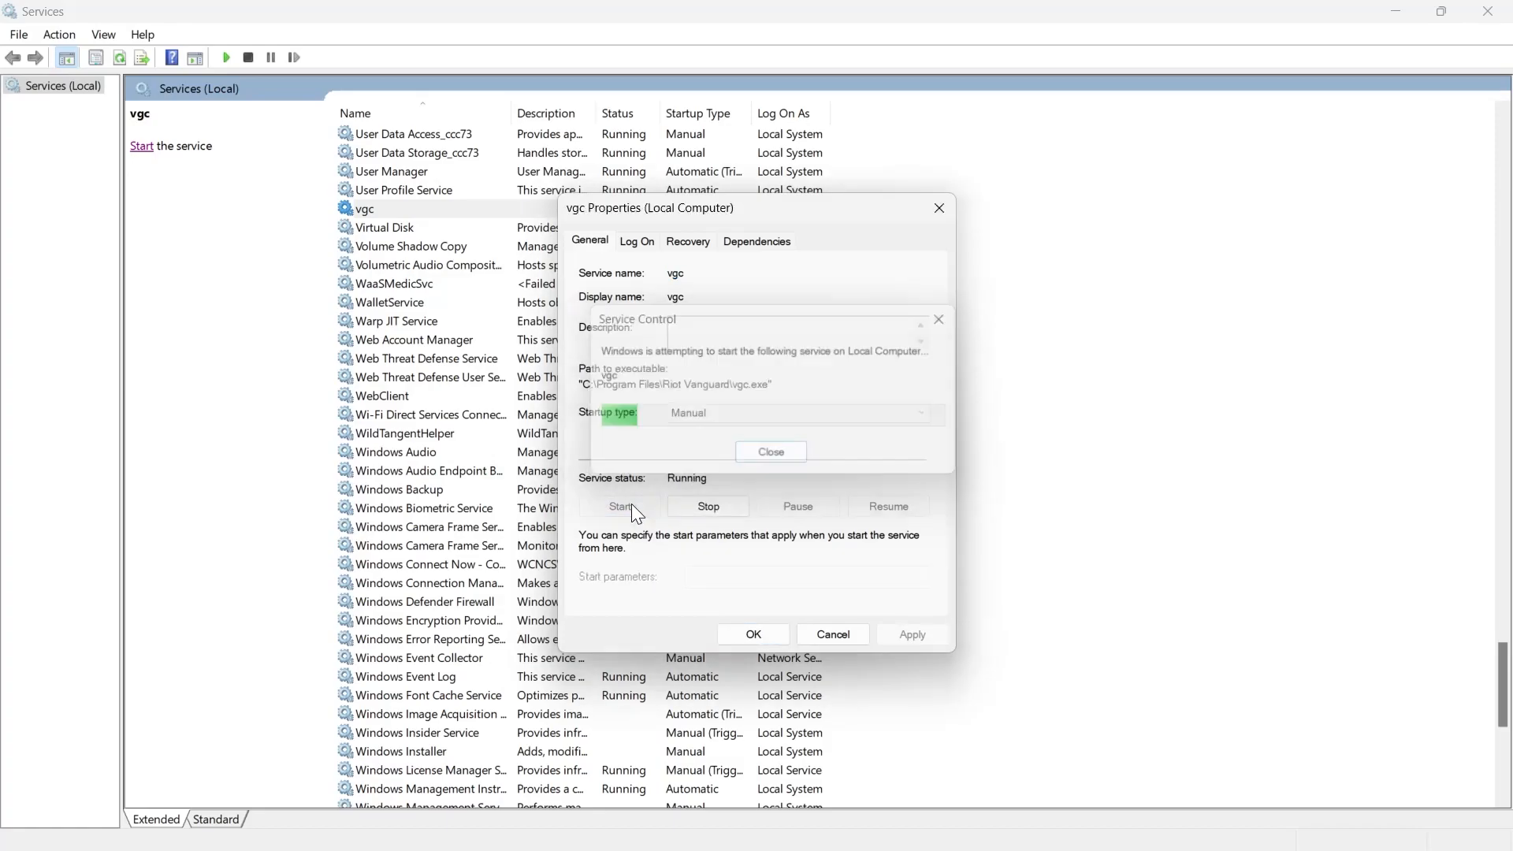
pyautogui.click(770, 450)
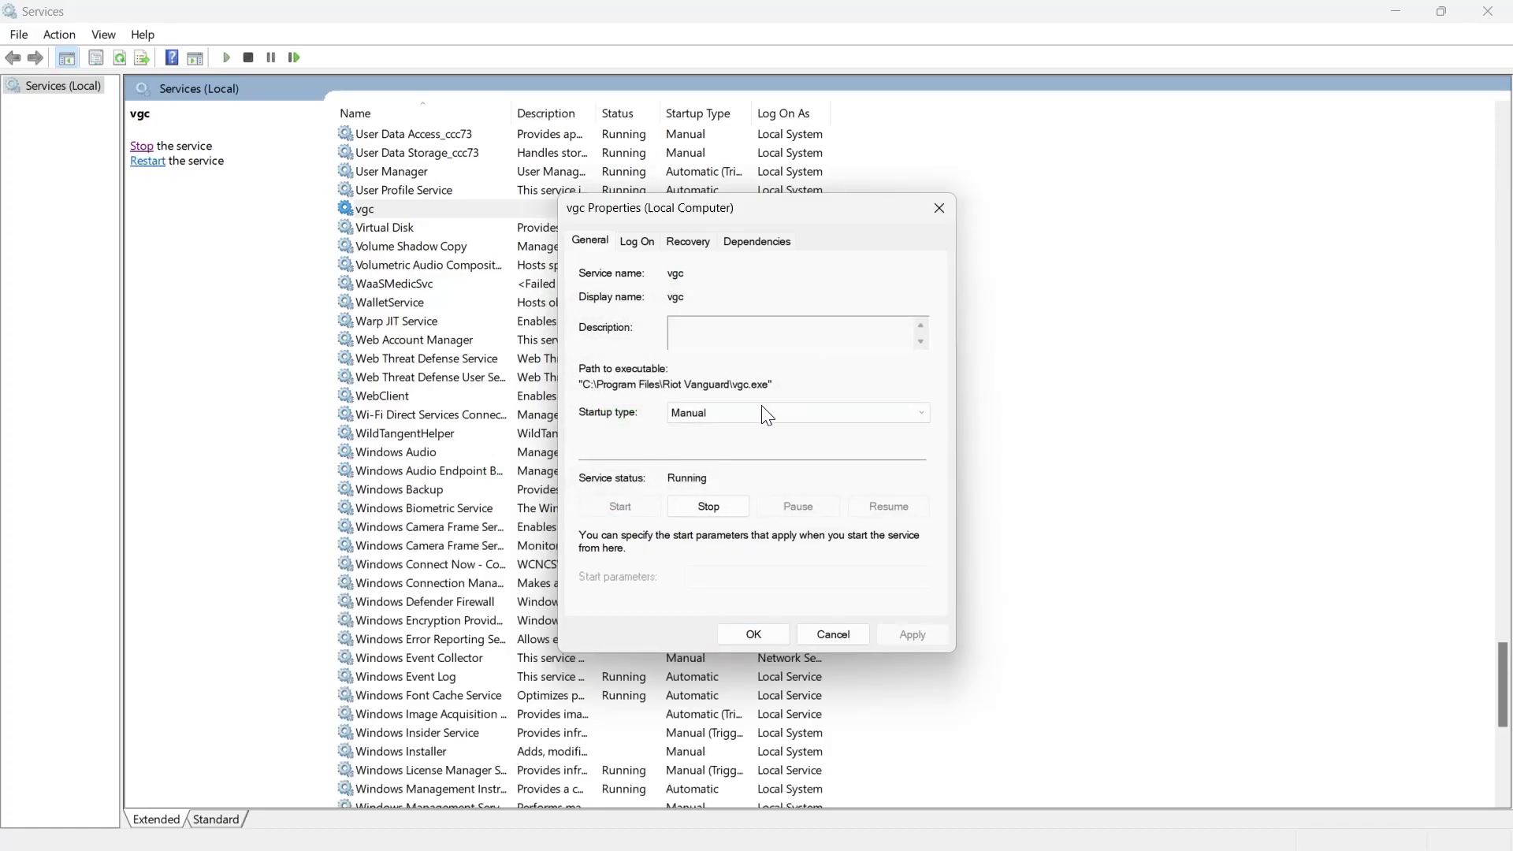
pyautogui.click(708, 506)
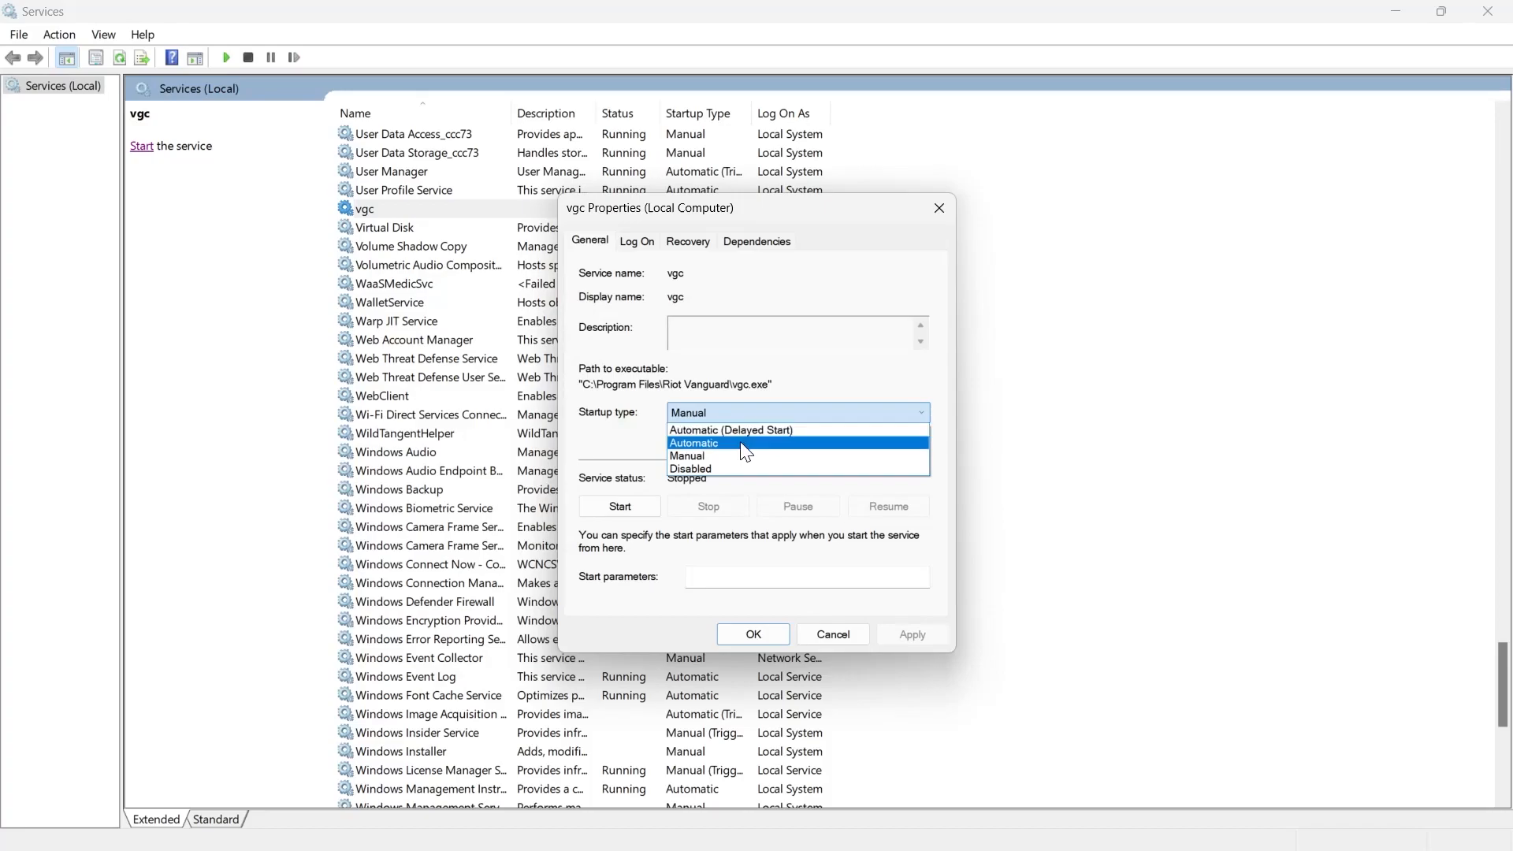
pyautogui.moveTo(730, 429)
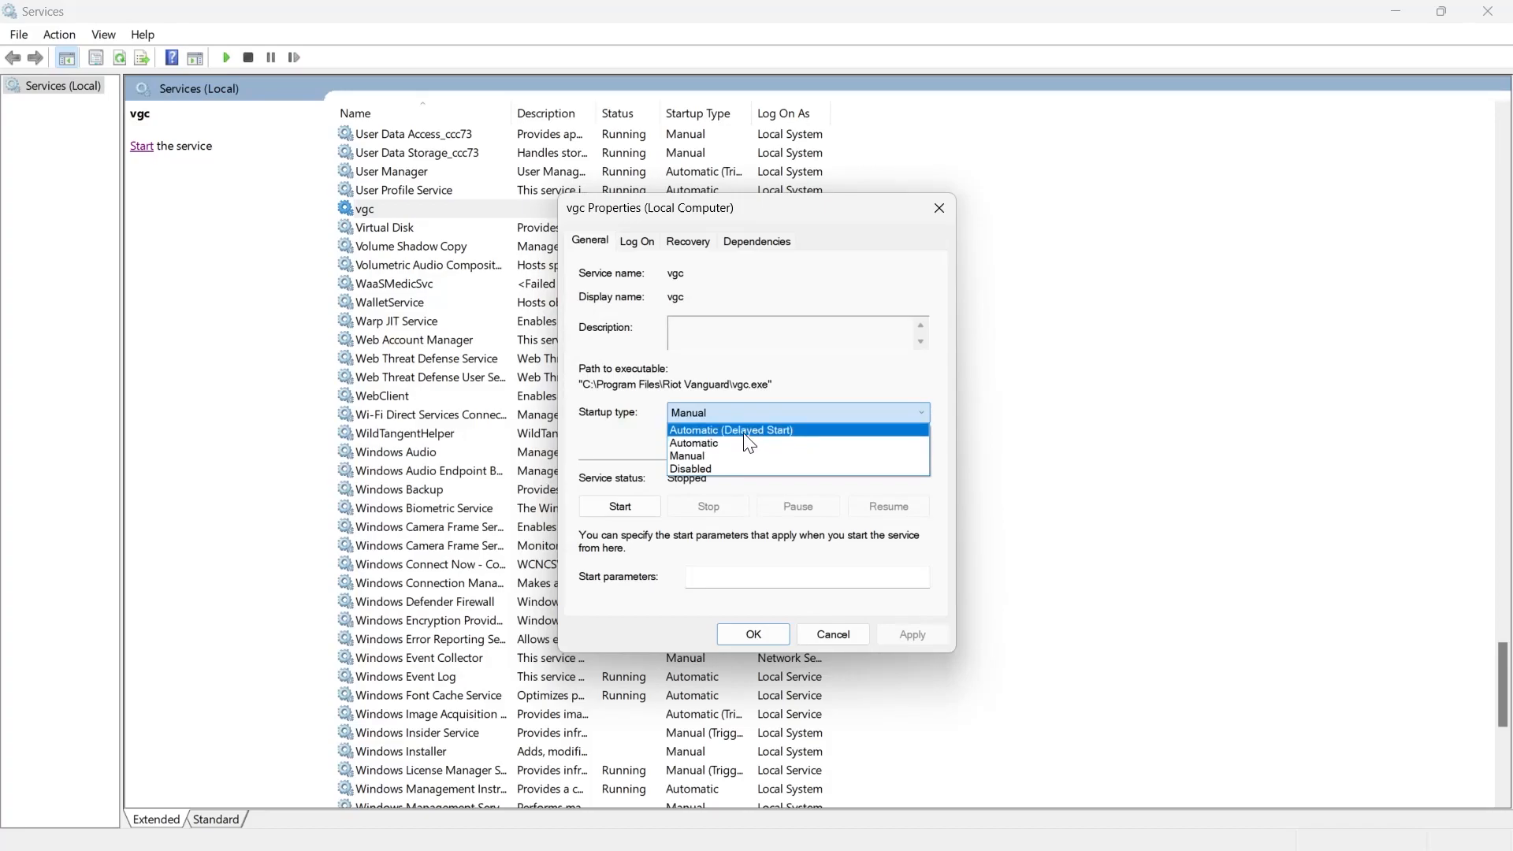
# Set vgc's startup type to Automatic, glance at Dependencies, and save with OK
pyautogui.click(729, 428)
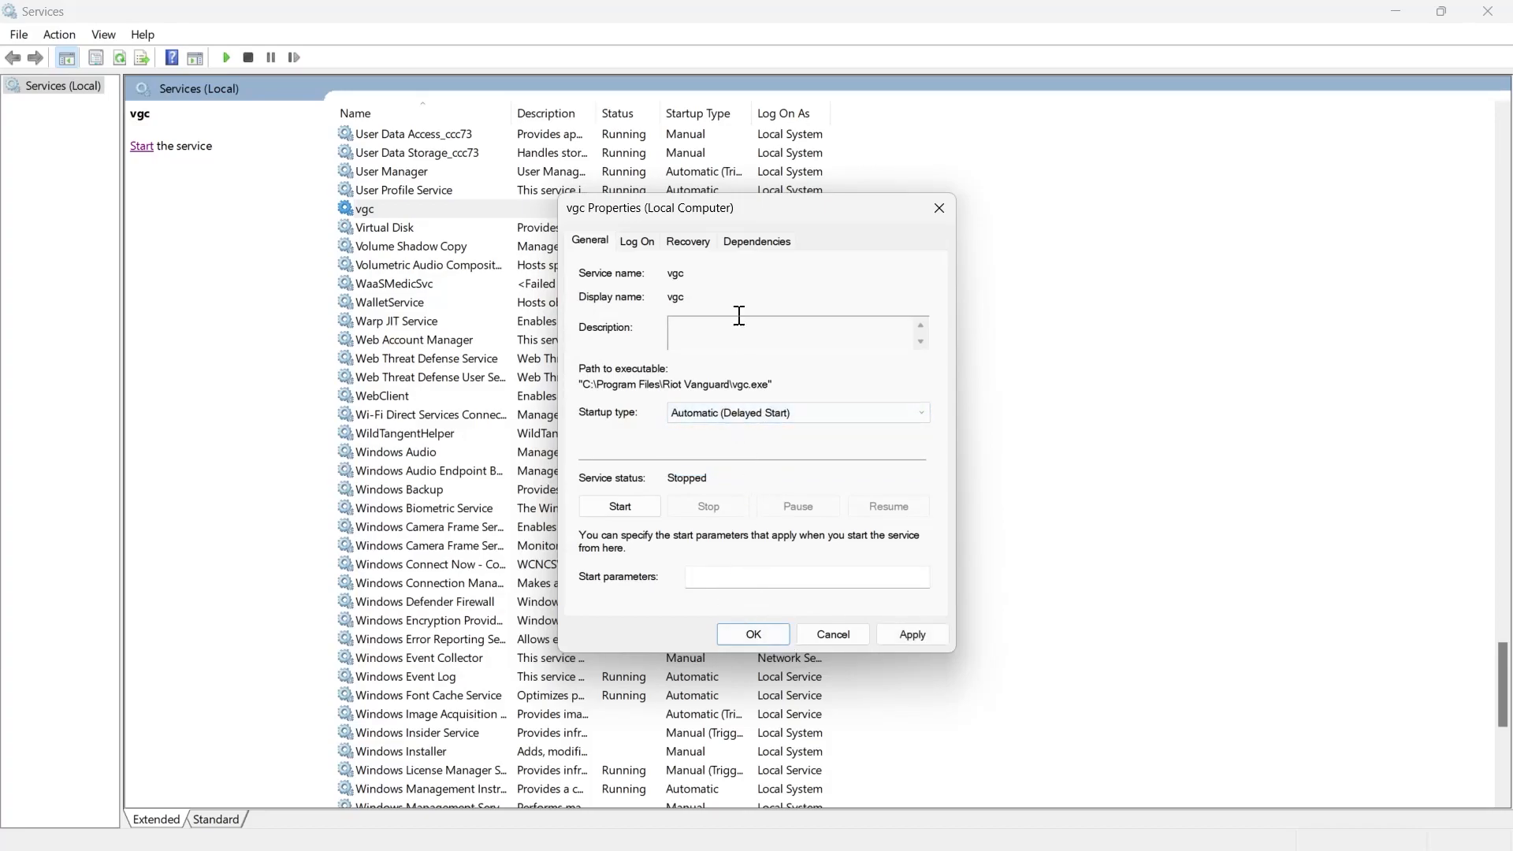
pyautogui.click(758, 239)
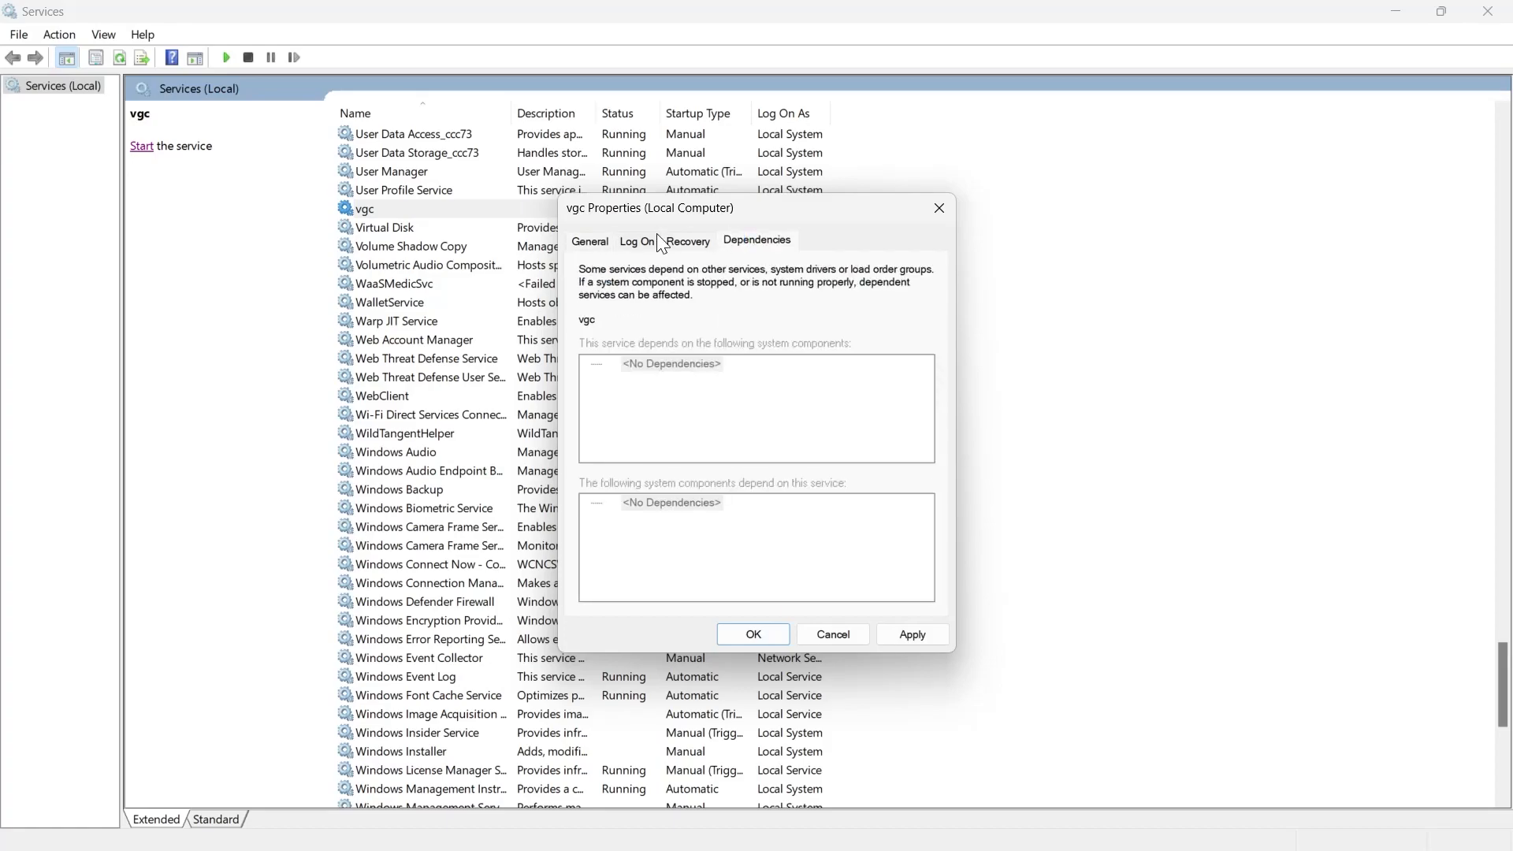
pyautogui.click(588, 241)
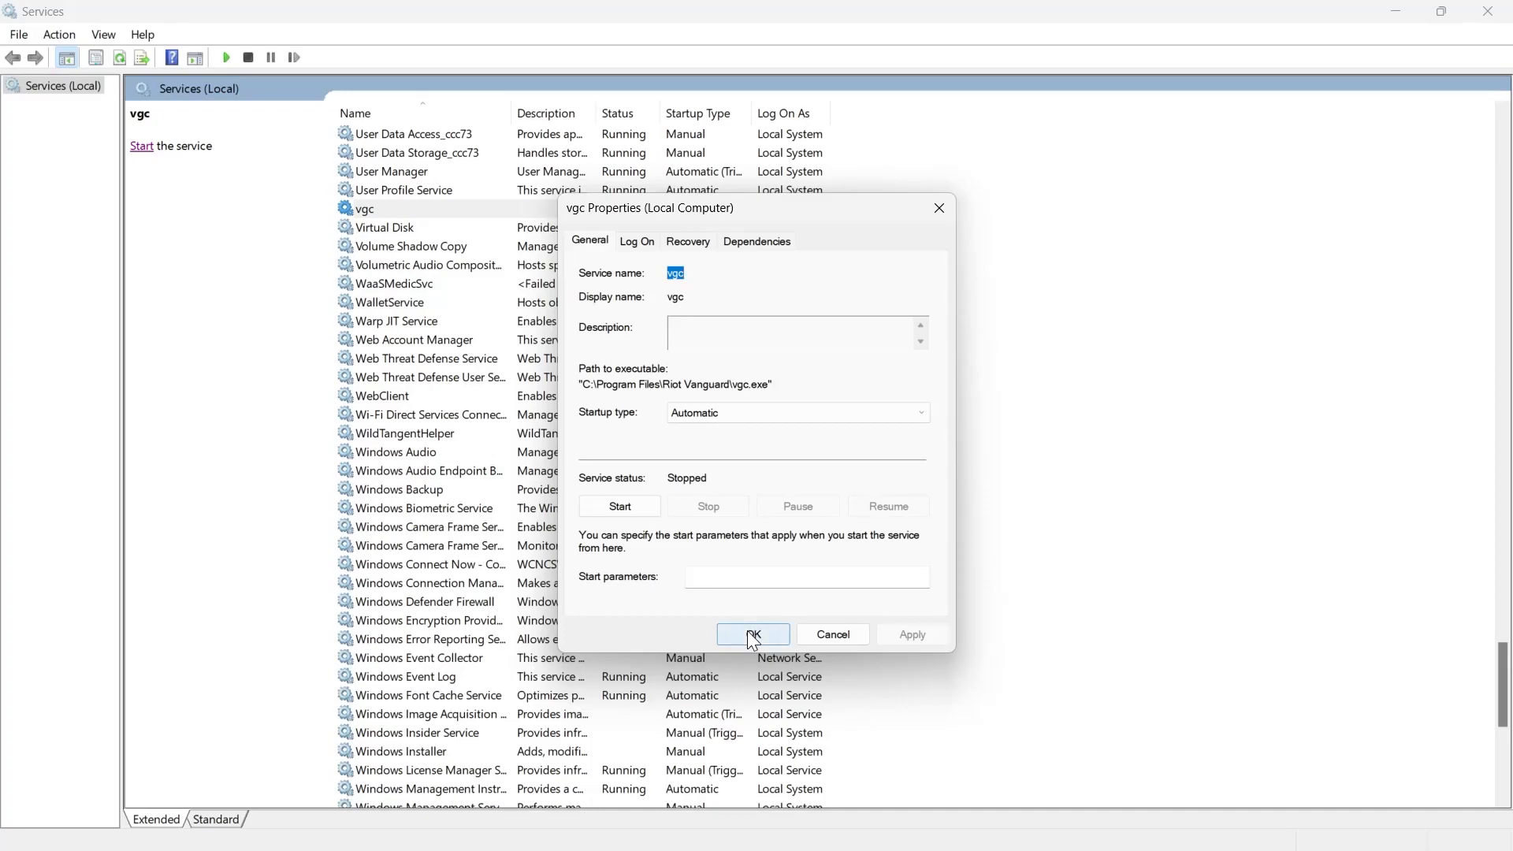
pyautogui.click(753, 633)
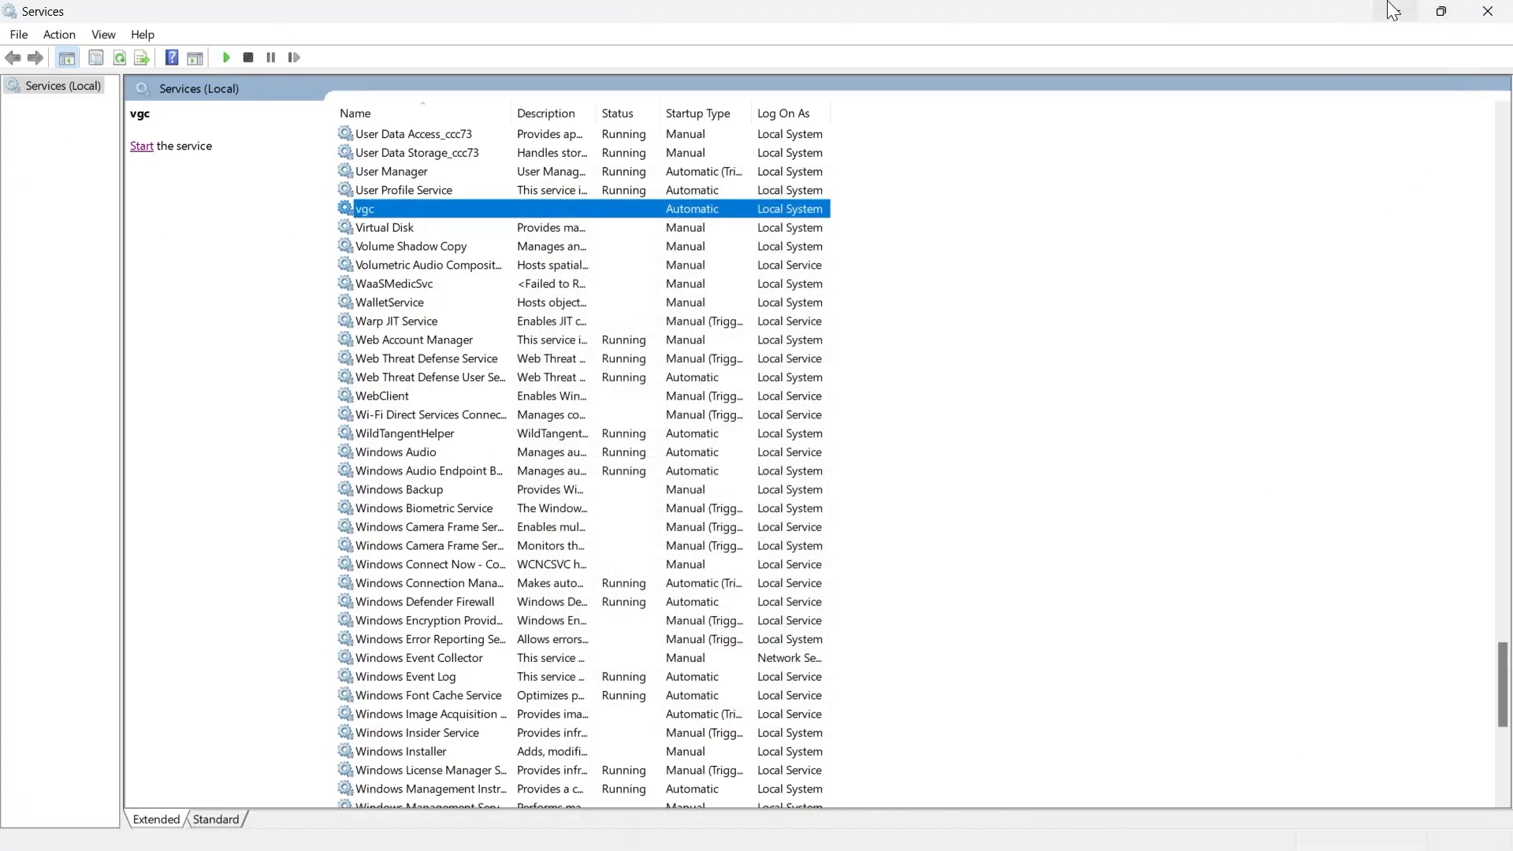
pyautogui.moveTo(1412, 11)
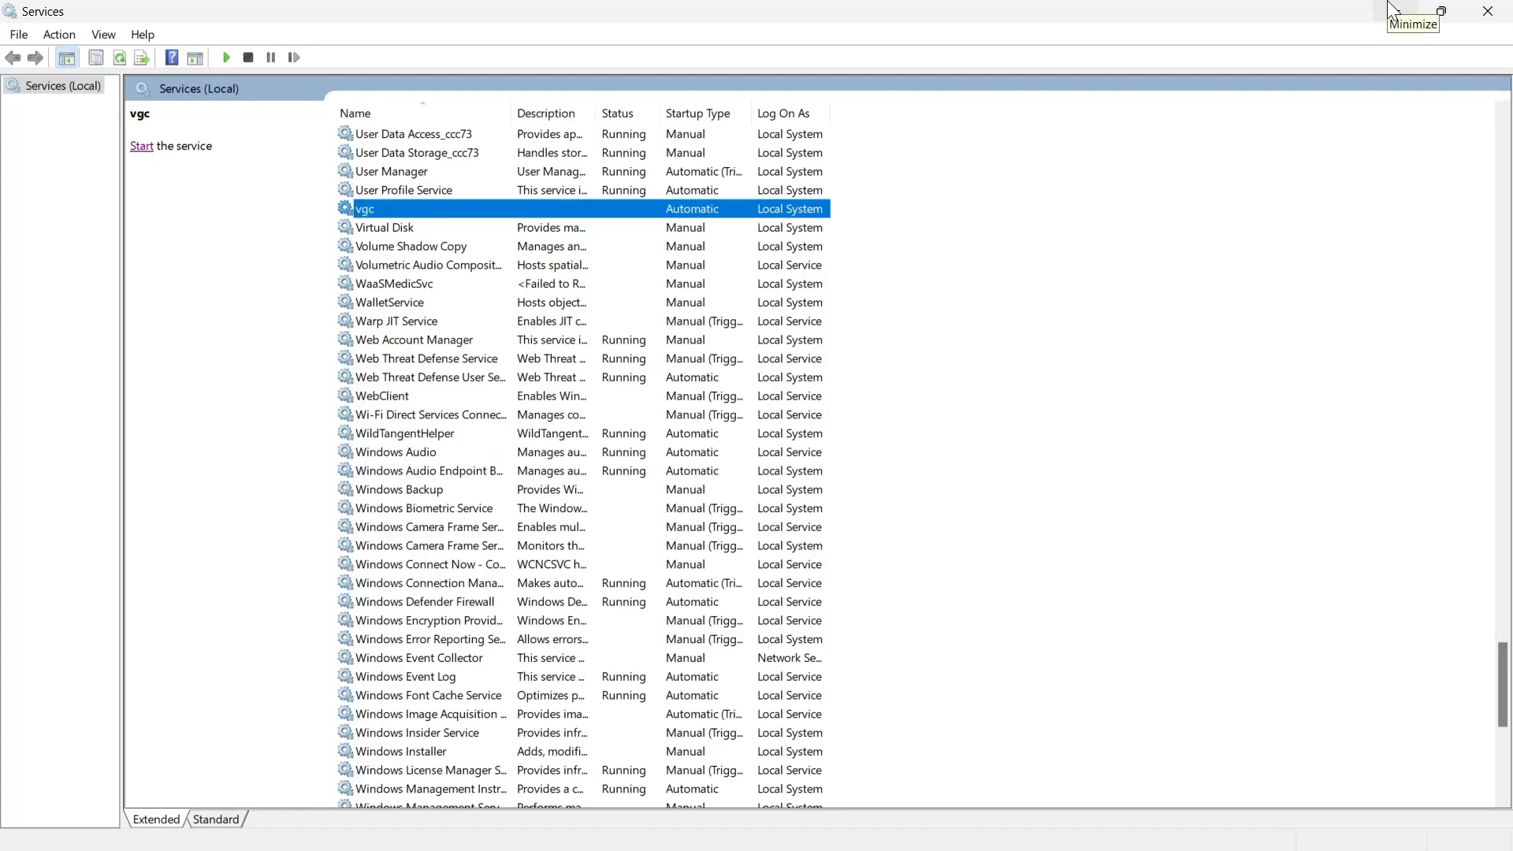
# Search 'uninstall' from Start to reach the Settings app
pyautogui.rightClick(364, 208)
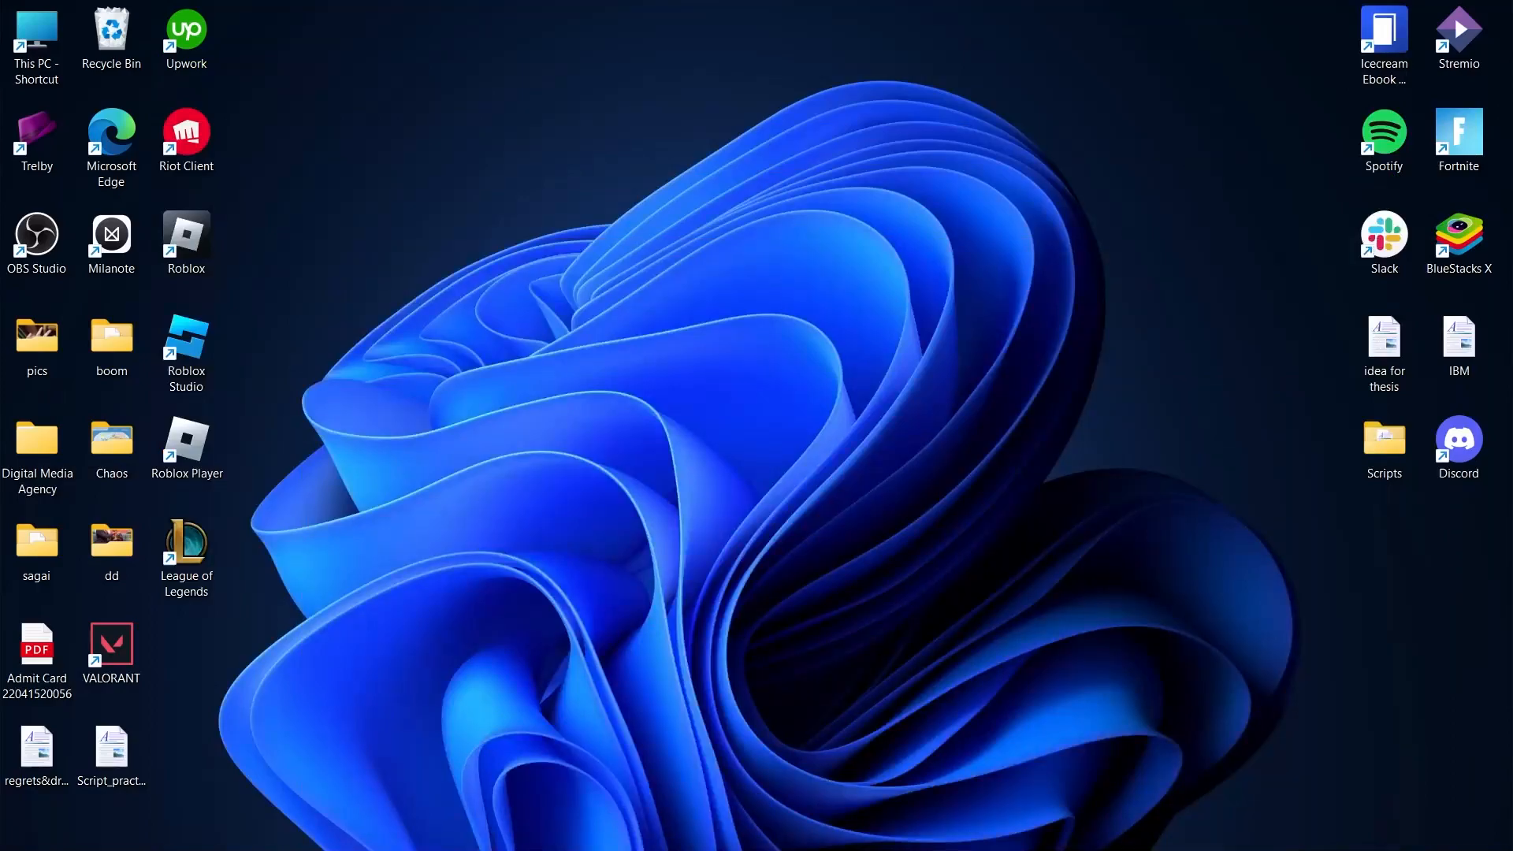
pyautogui.write('un')
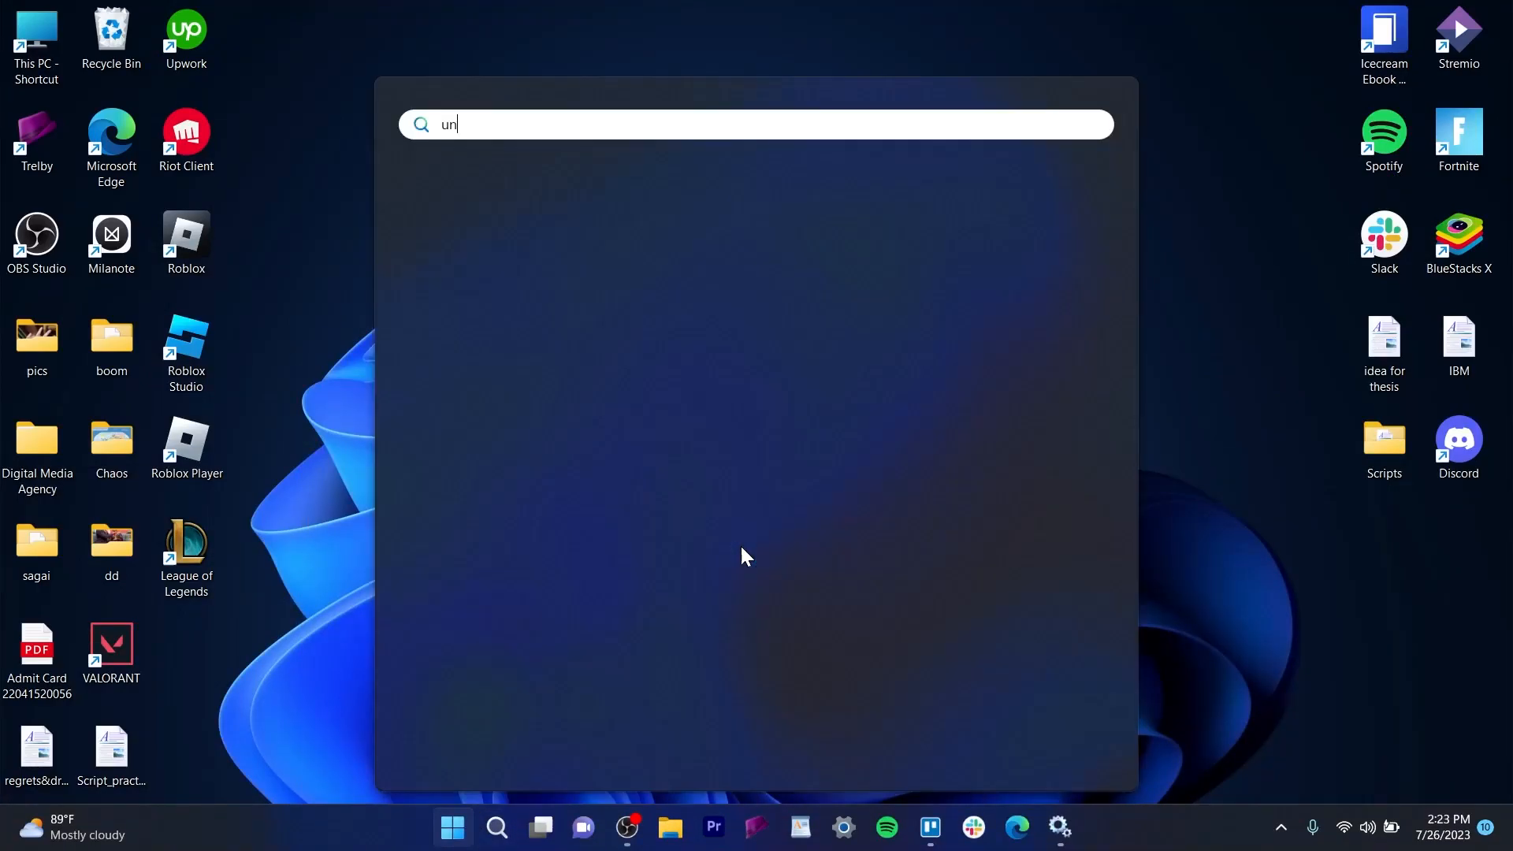
pyautogui.write('insta')
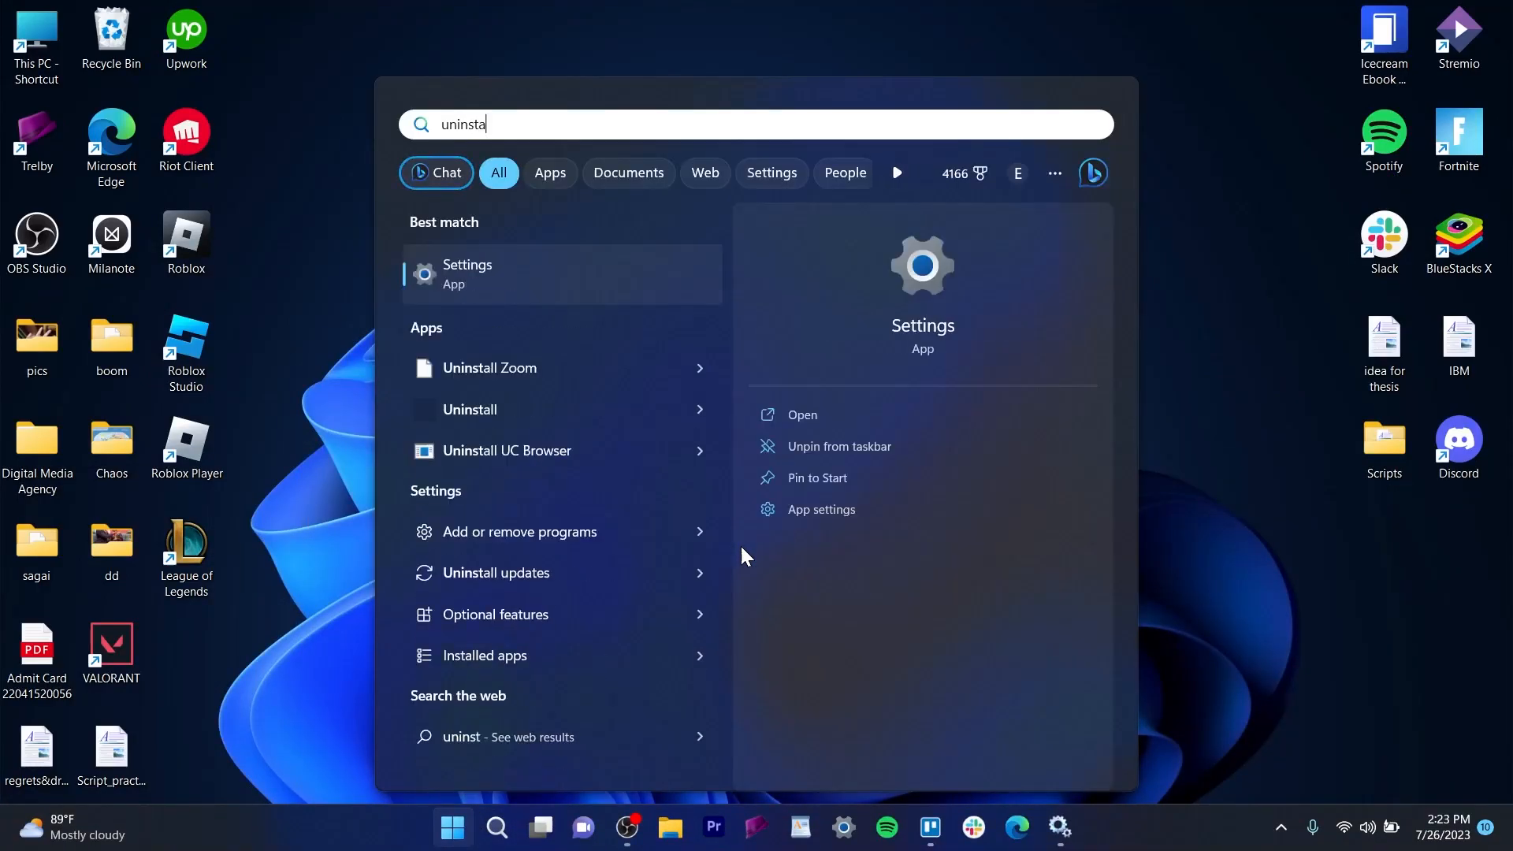
pyautogui.write('ll')
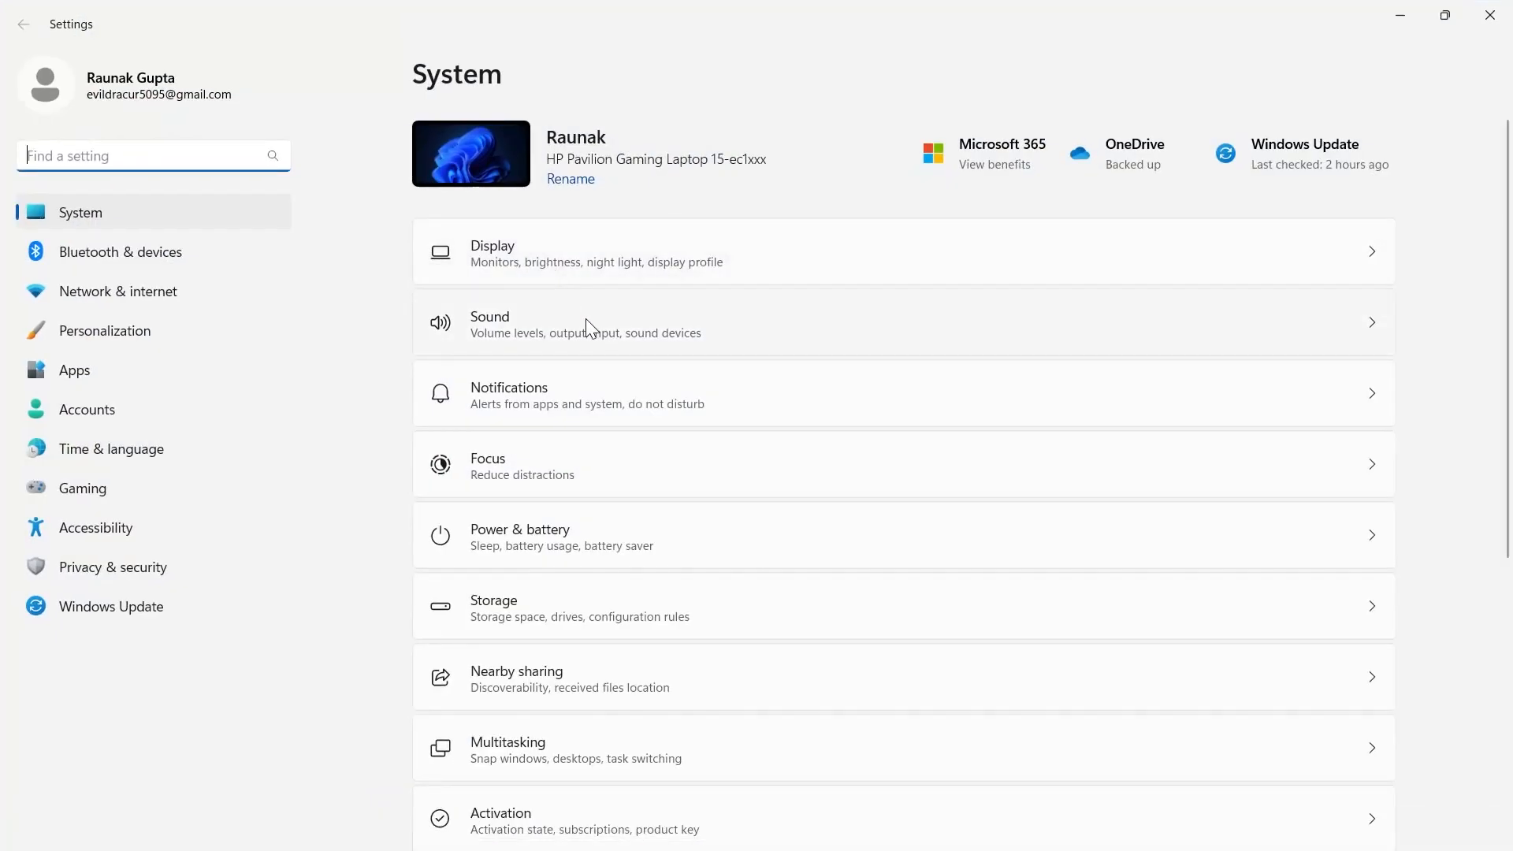
pyautogui.moveTo(96, 574)
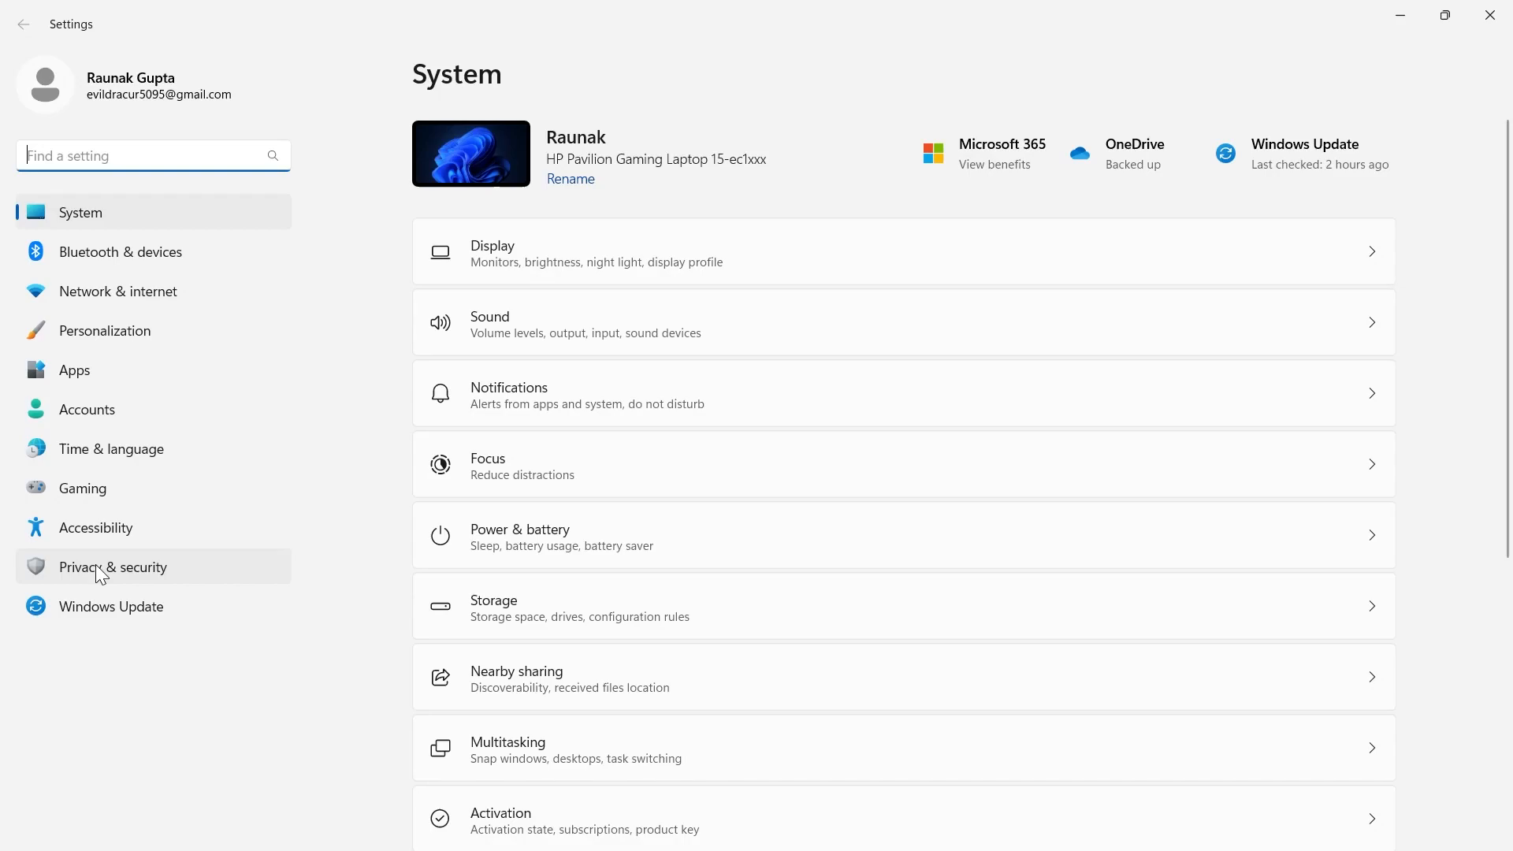
# Search 'unins' in Find a setting and go to the Installed apps page
pyautogui.write('unin')
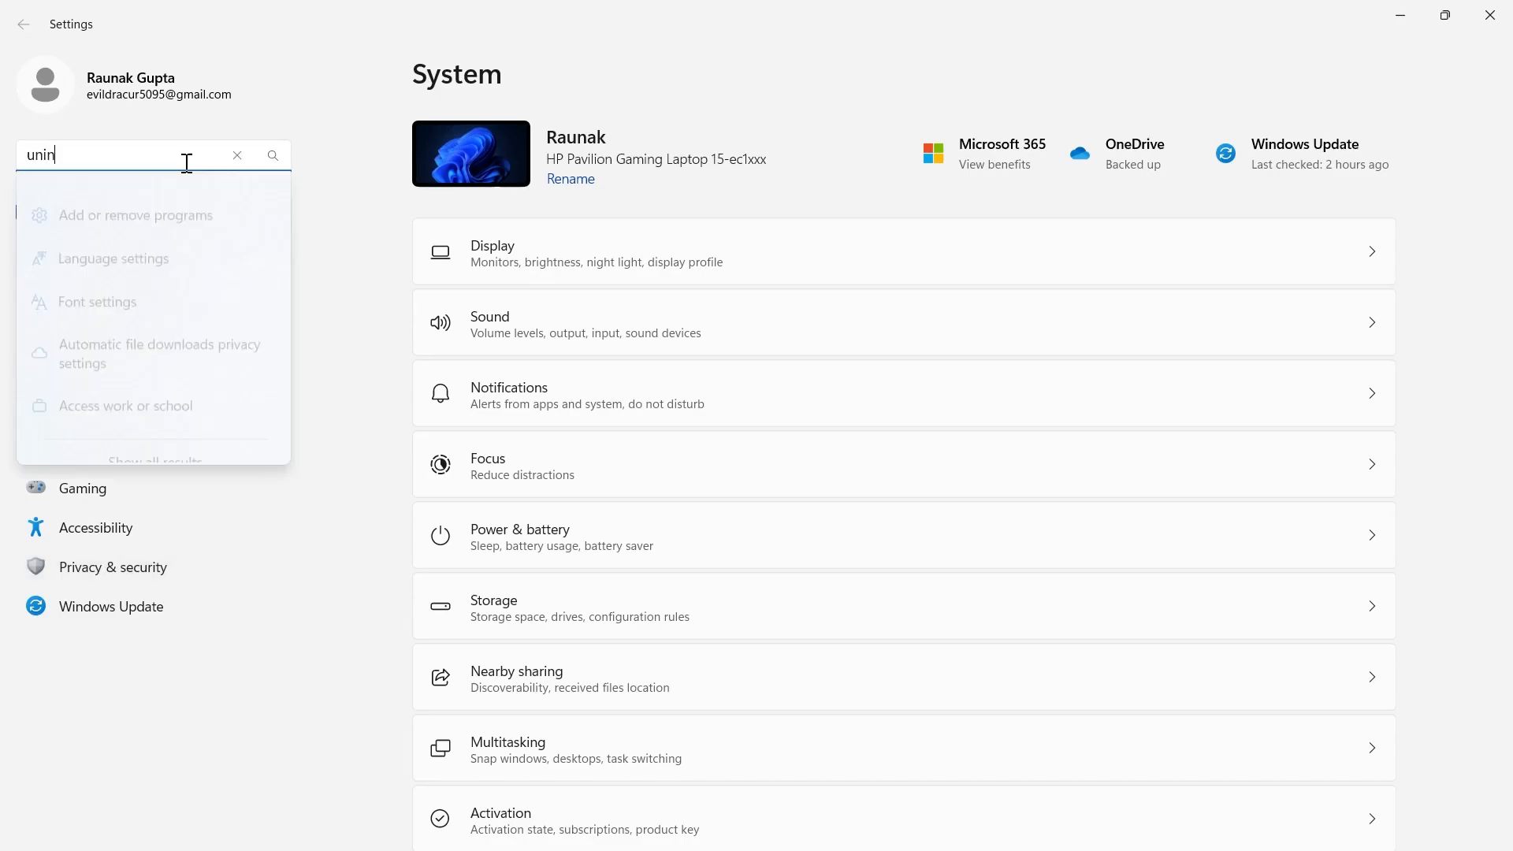
pyautogui.write('s')
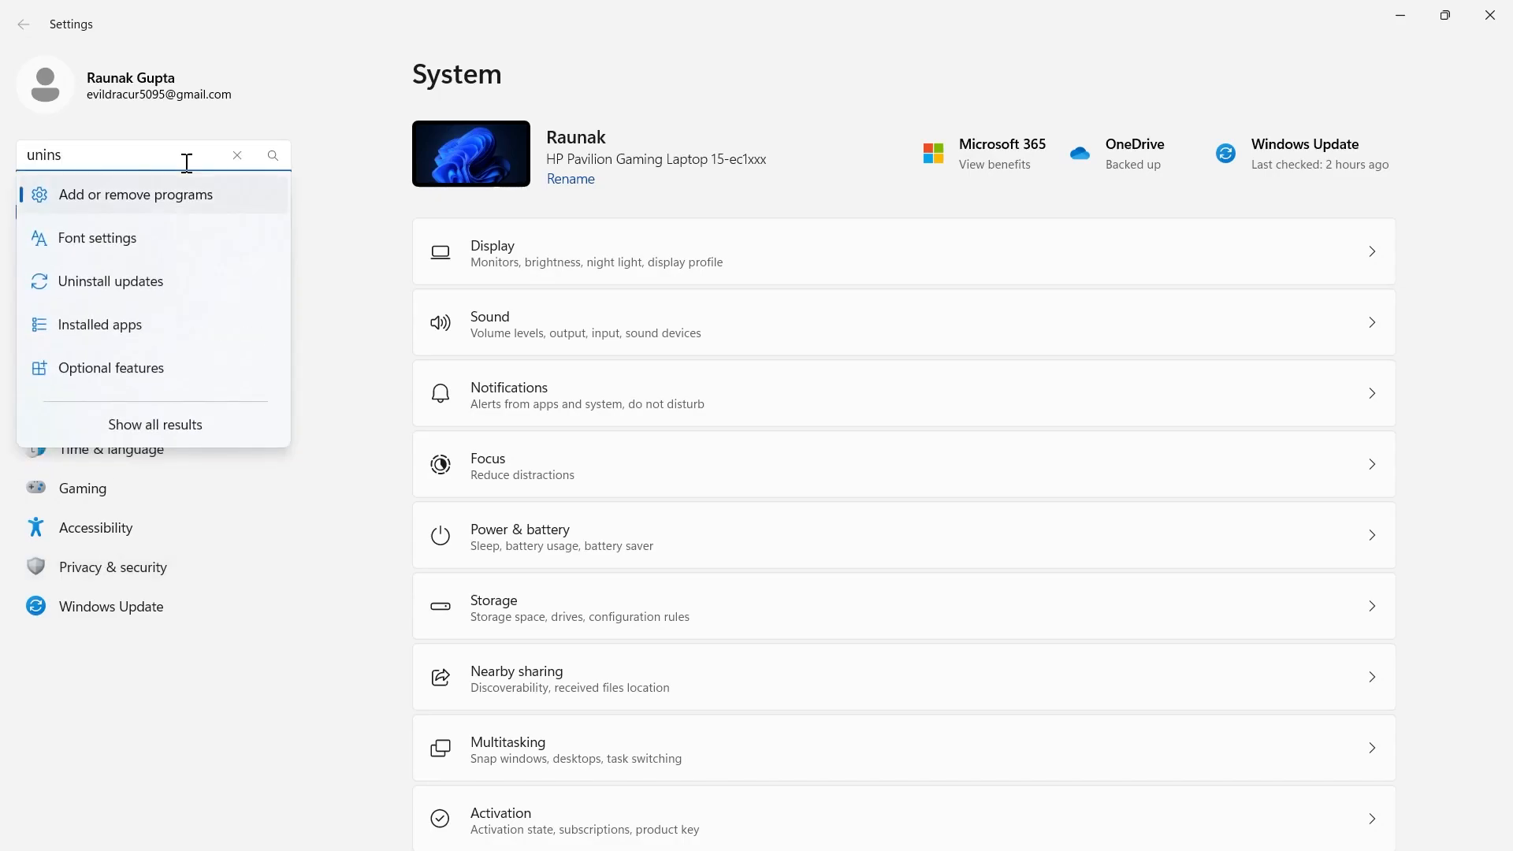
pyautogui.click(99, 324)
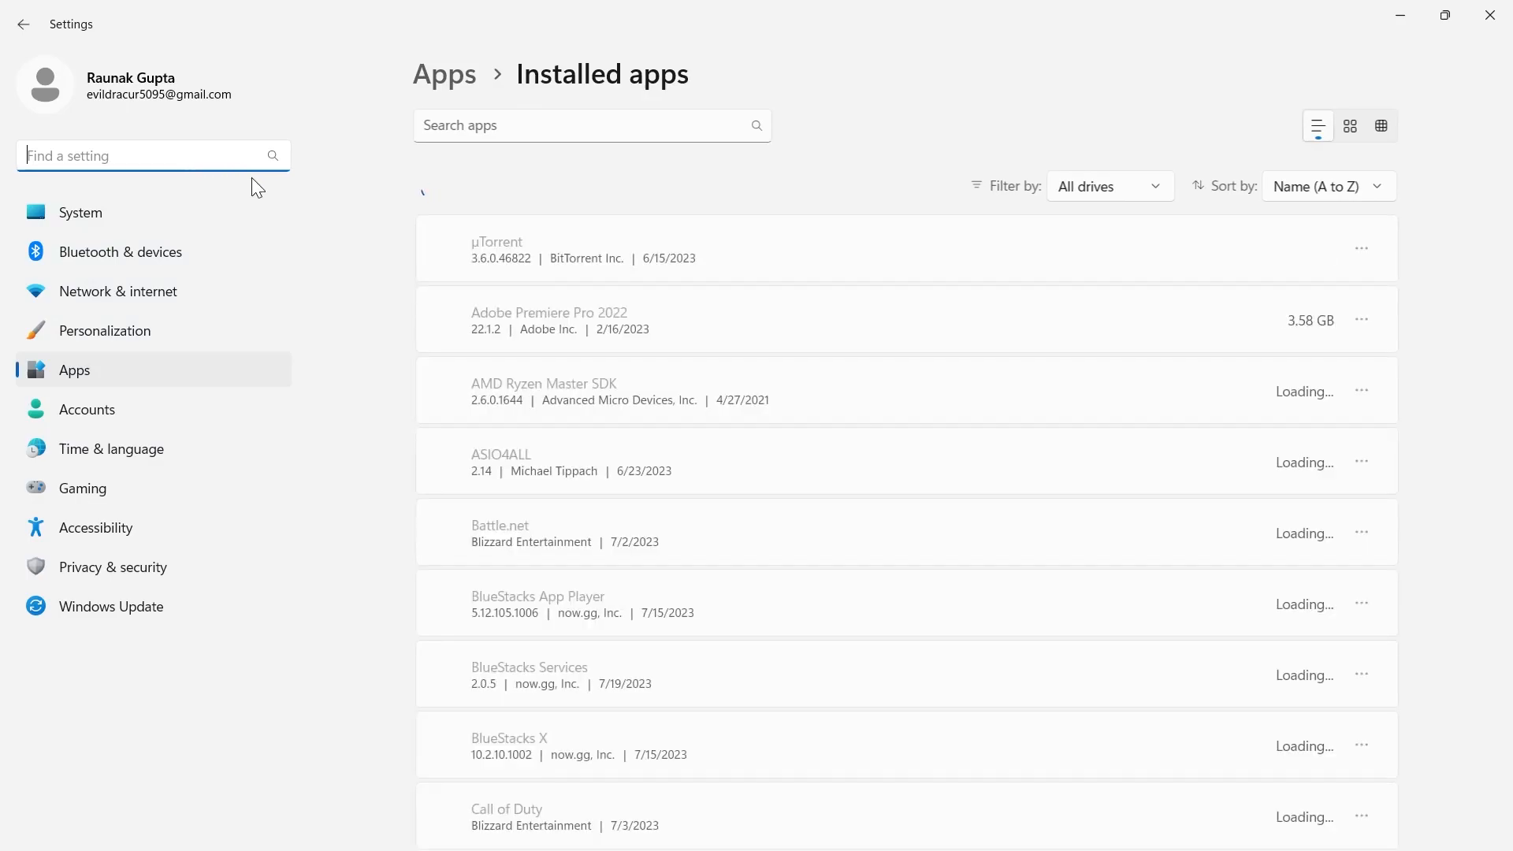
# Scroll to Riot Vanguard, uninstall it, and close Settings back to the desktop
pyautogui.scroll(-3)
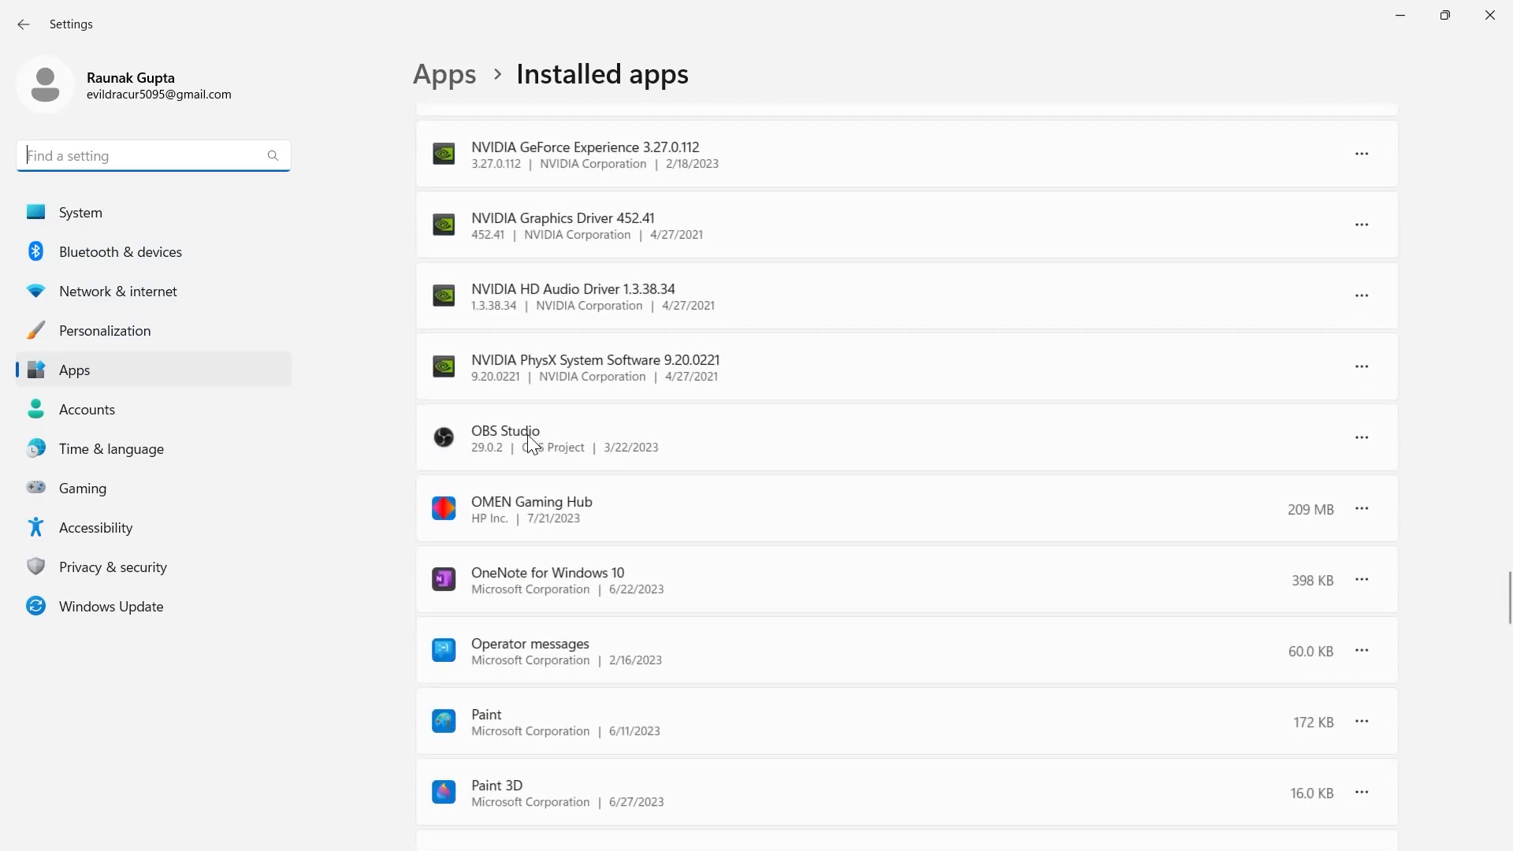
pyautogui.scroll(-3)
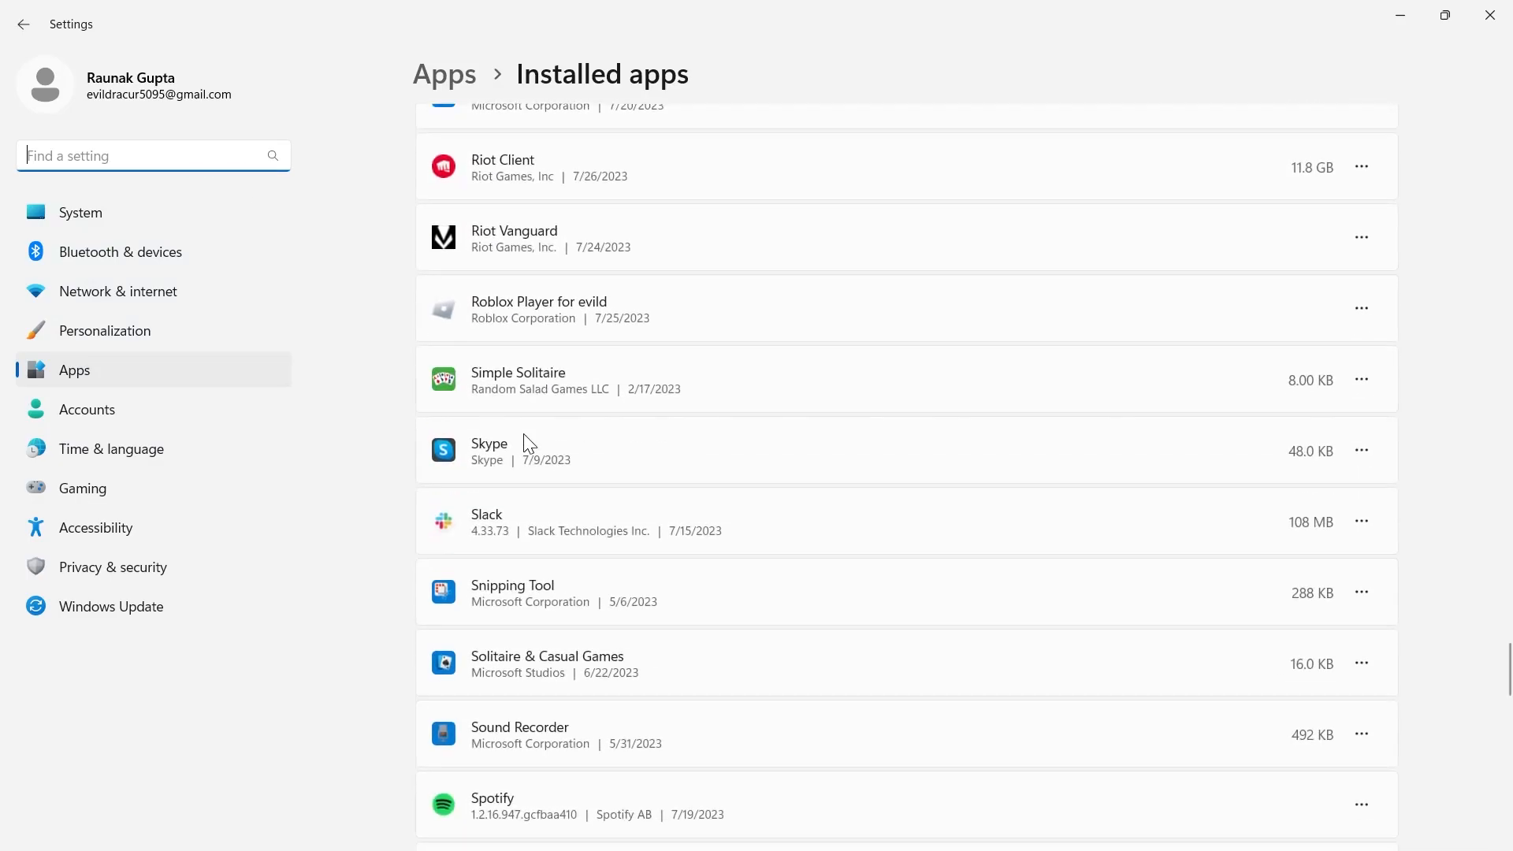
pyautogui.scroll(3)
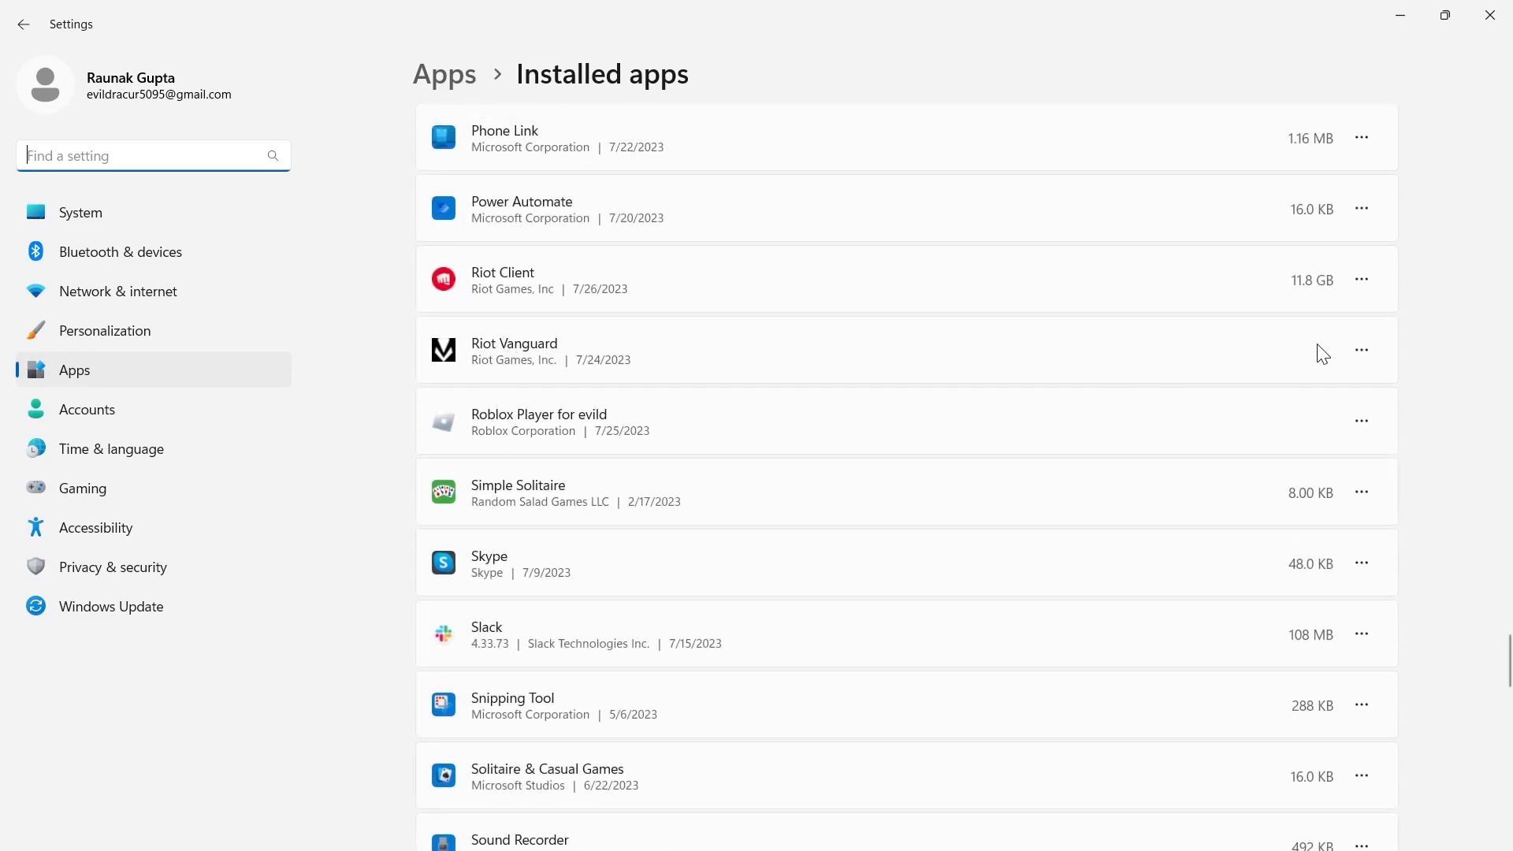
pyautogui.moveTo(461, 353)
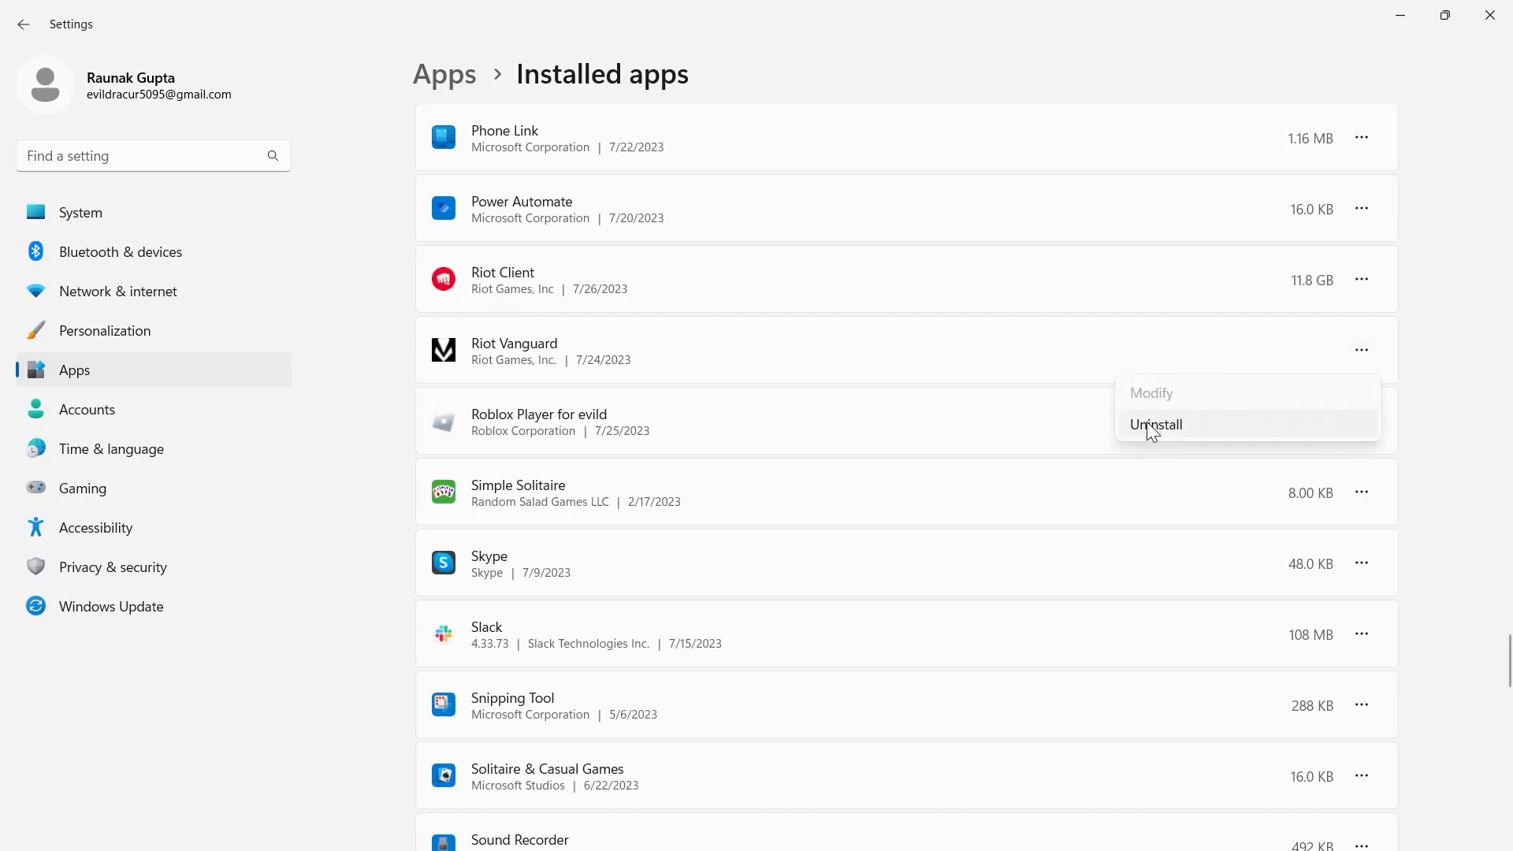
pyautogui.click(1156, 424)
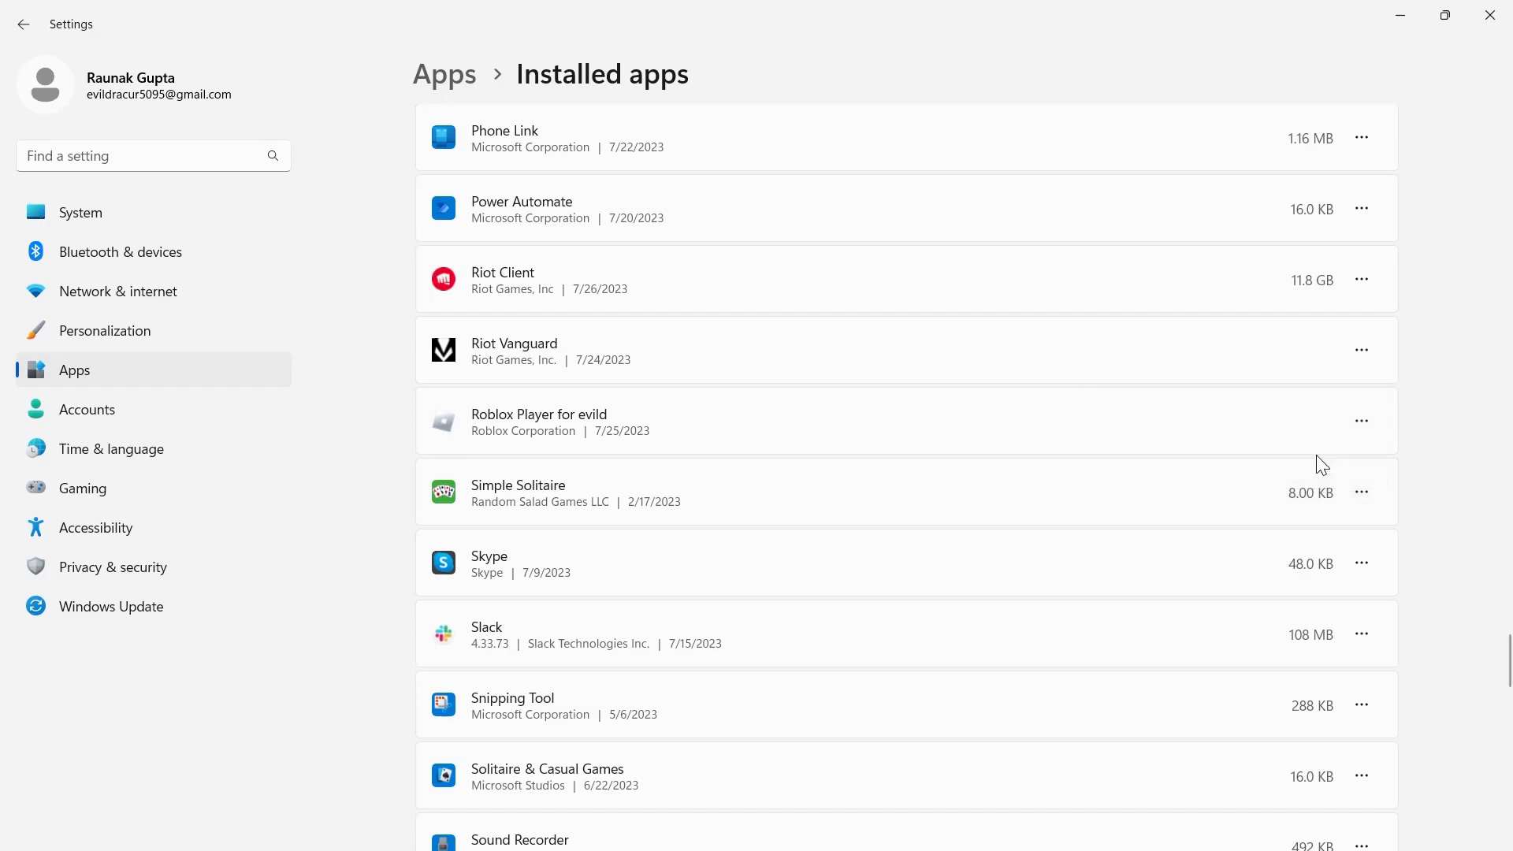
pyautogui.moveTo(673, 591)
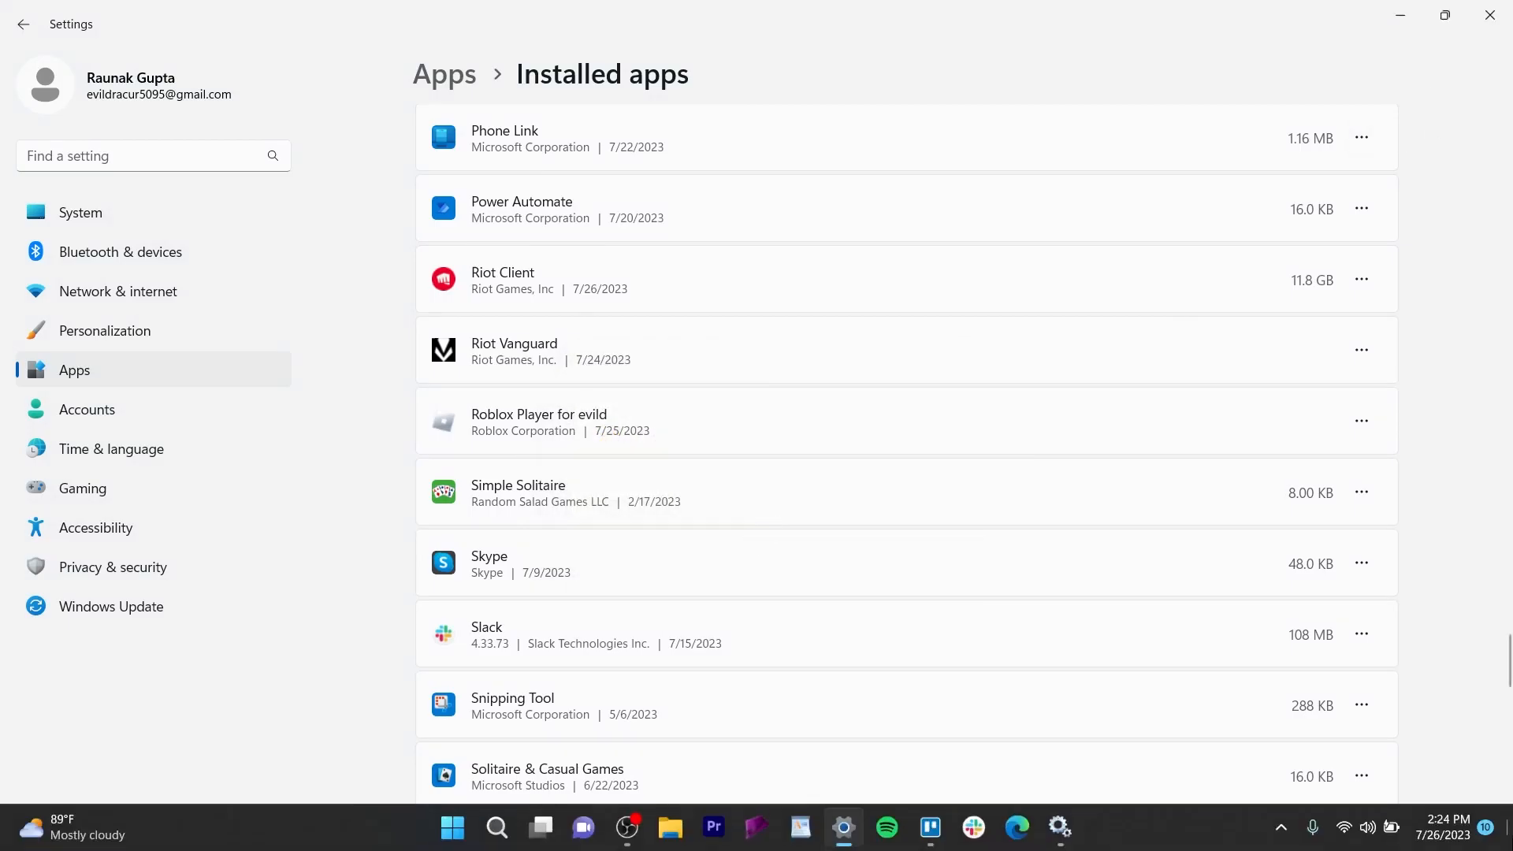
pyautogui.click(1445, 15)
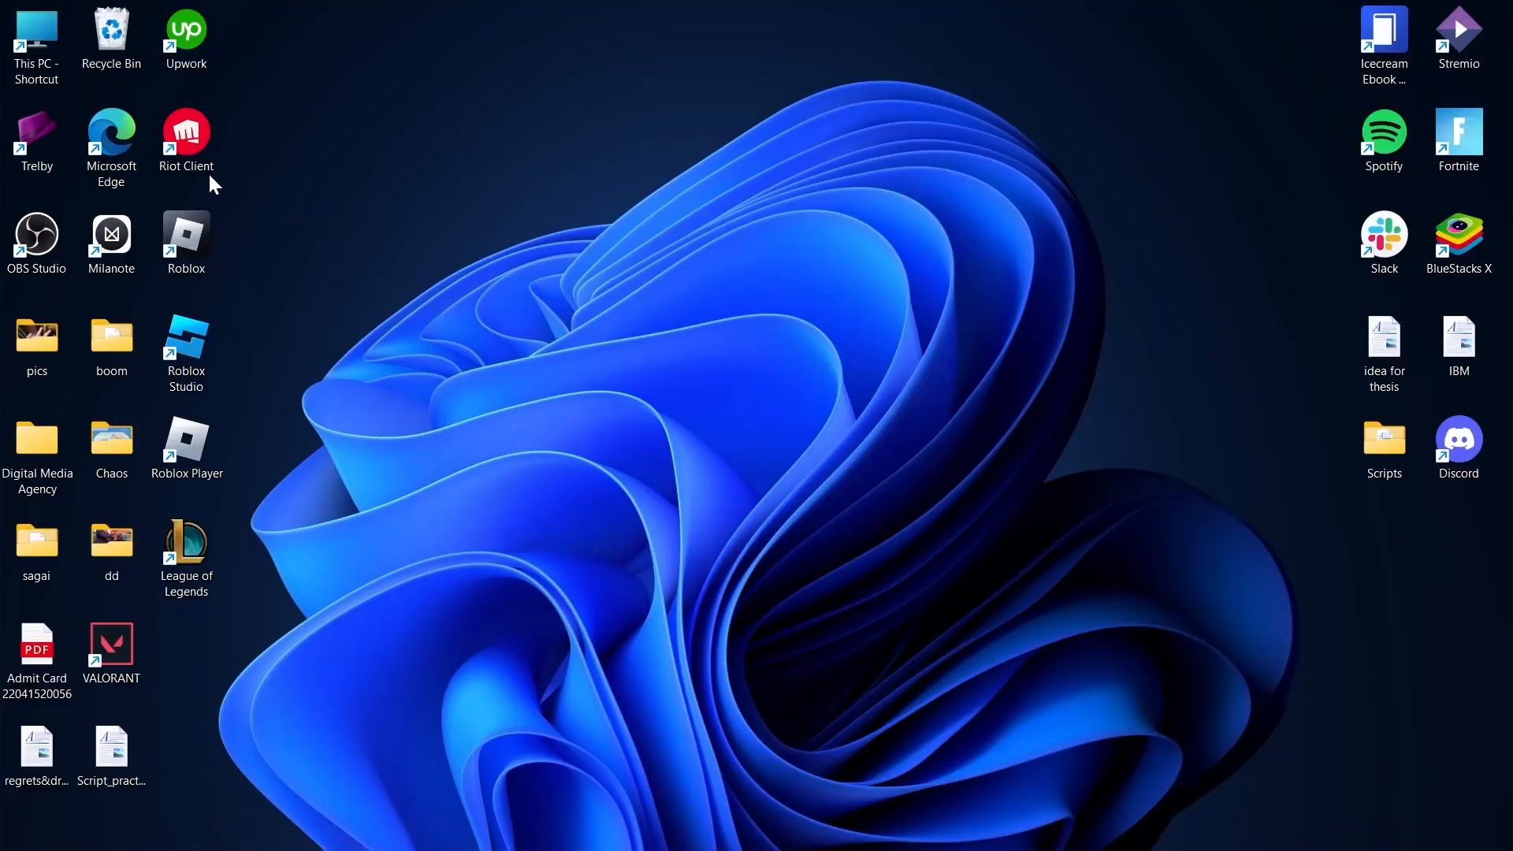
# Launch Riot Client from its desktop shortcut to reach the Riot Games sign-in screen
pyautogui.click(186, 136)
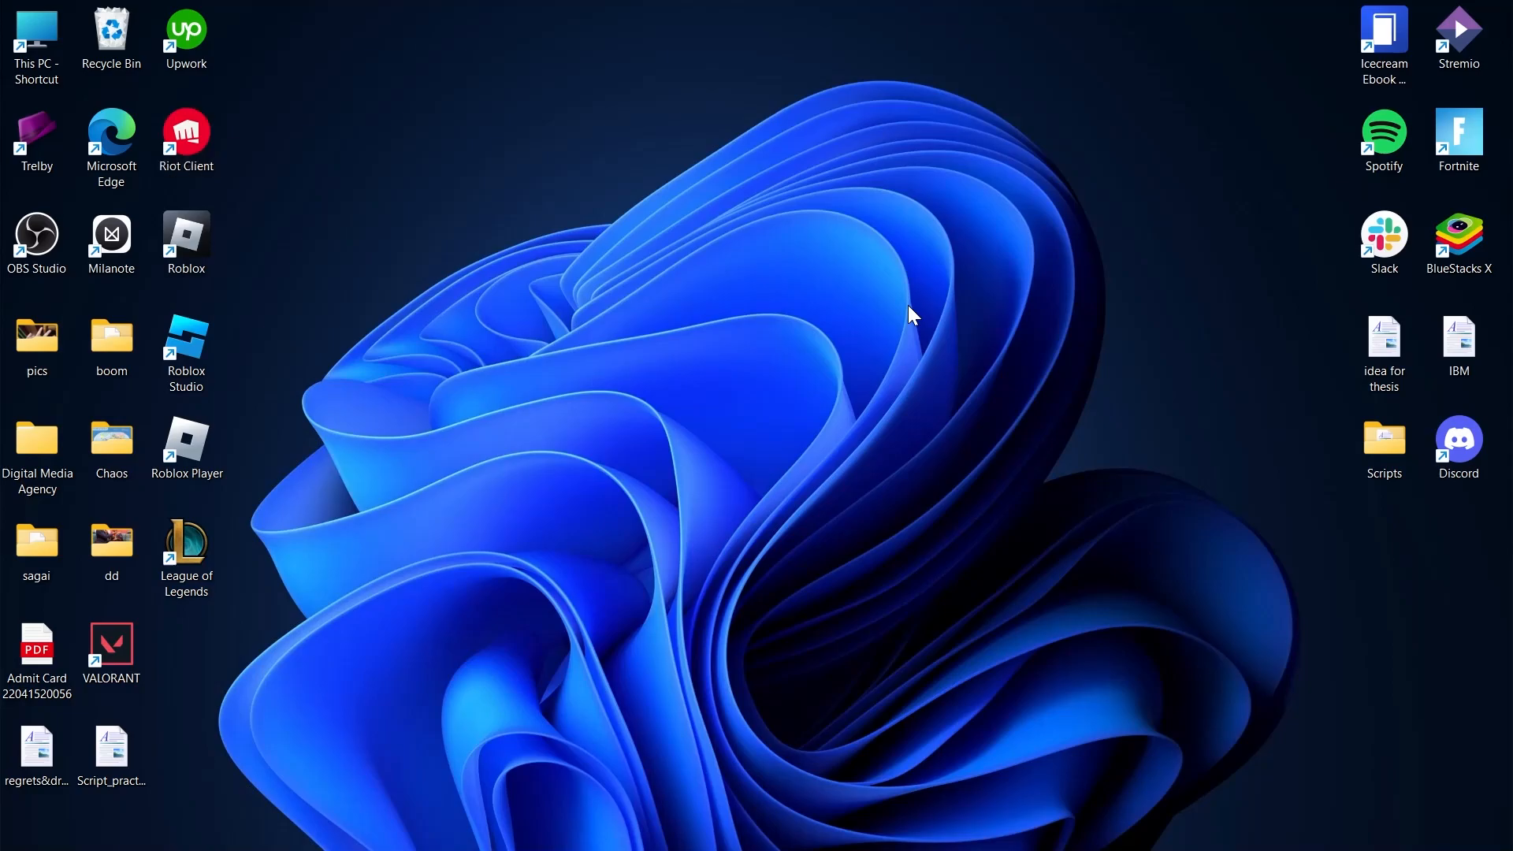
pyautogui.doubleClick(186, 134)
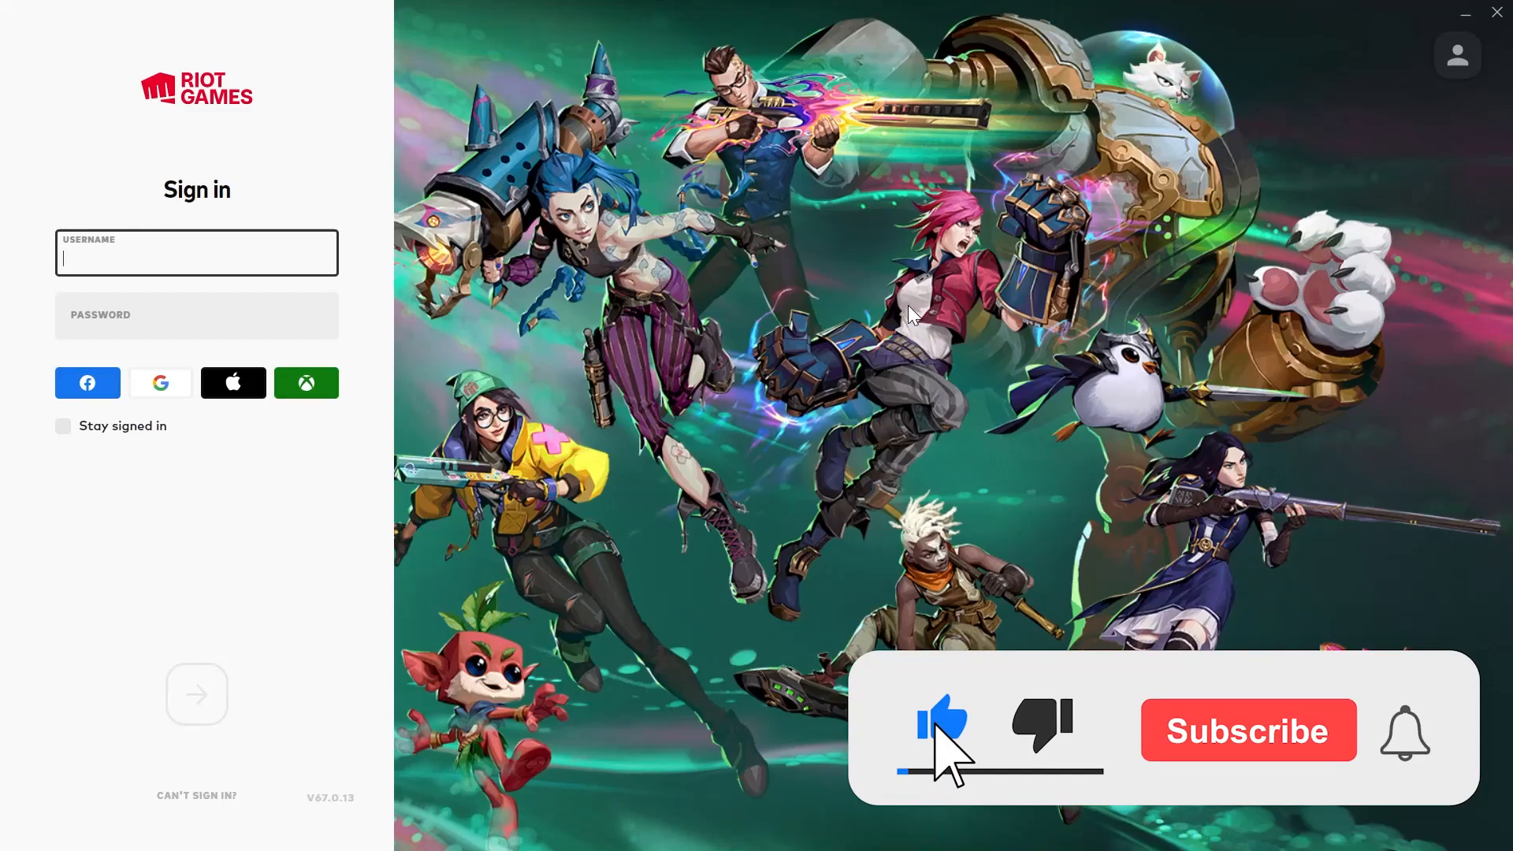
pyautogui.click(1244, 730)
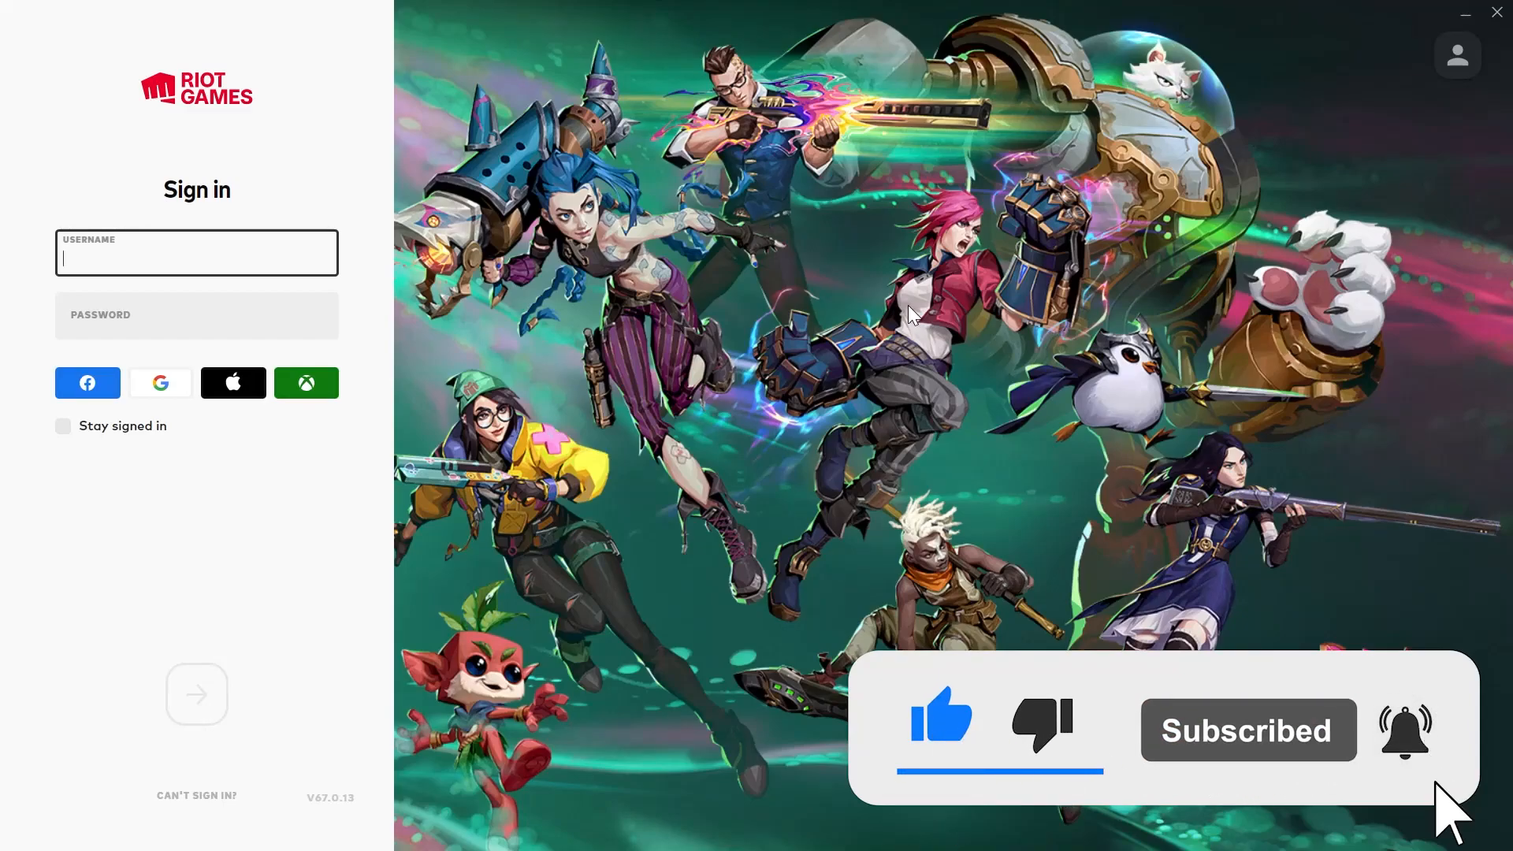